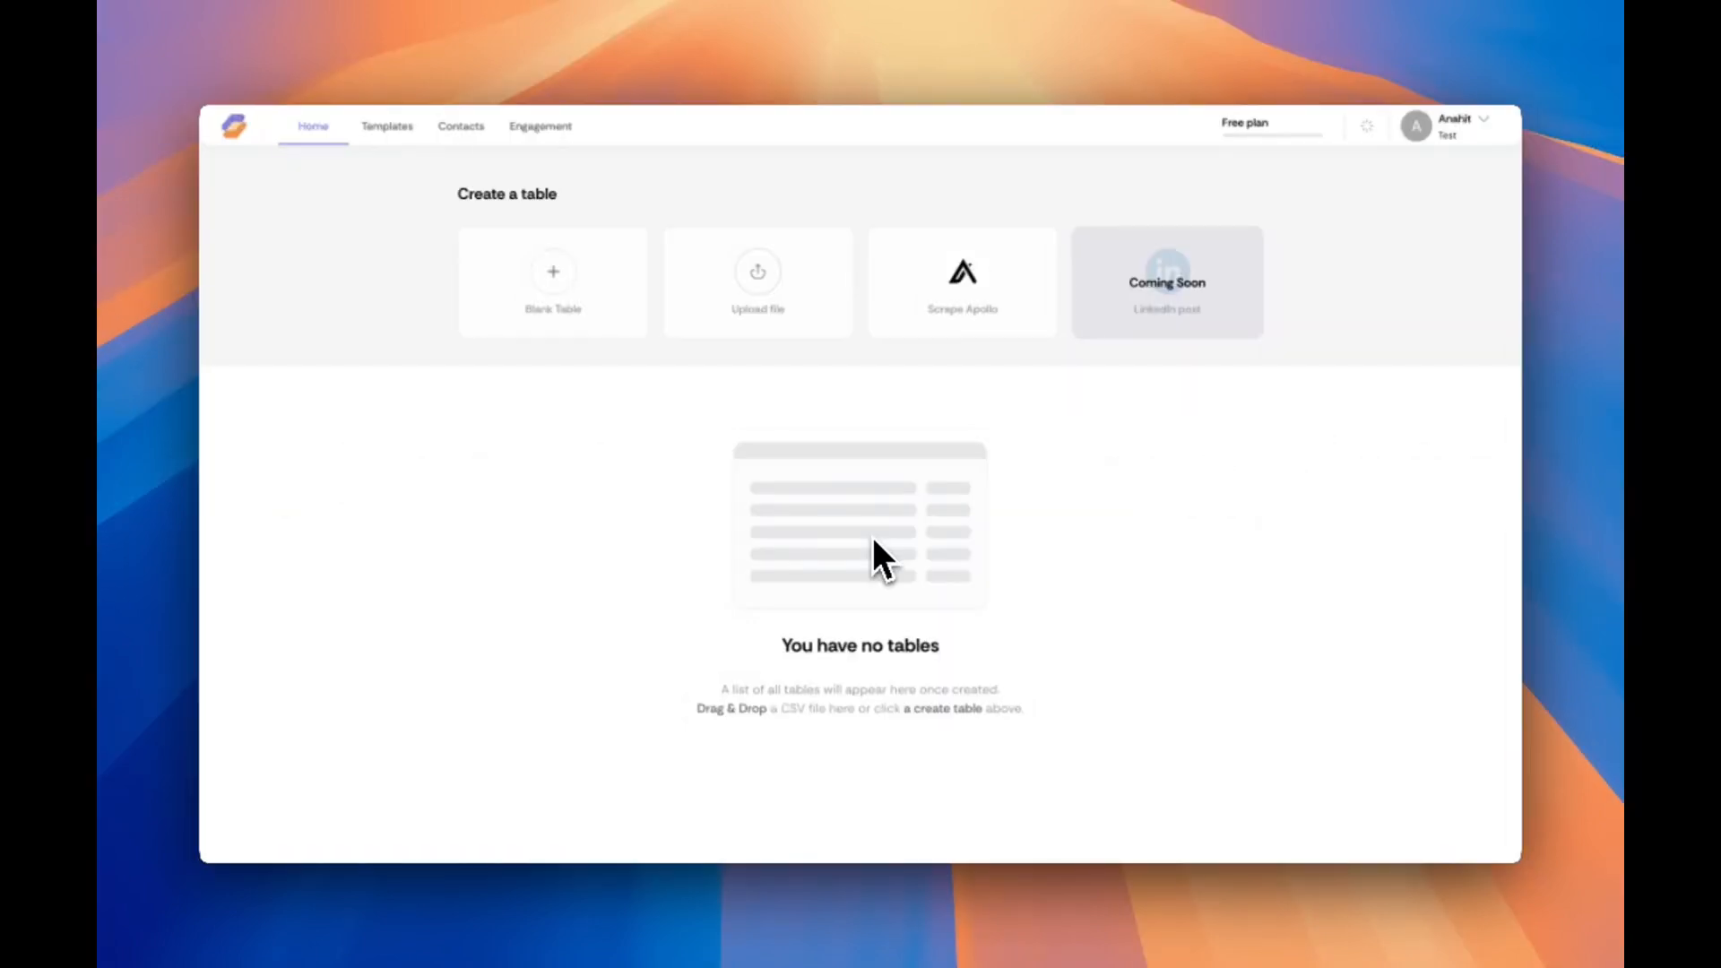
# Go to the Templates page and create a new, empty template
pyautogui.click(386, 126)
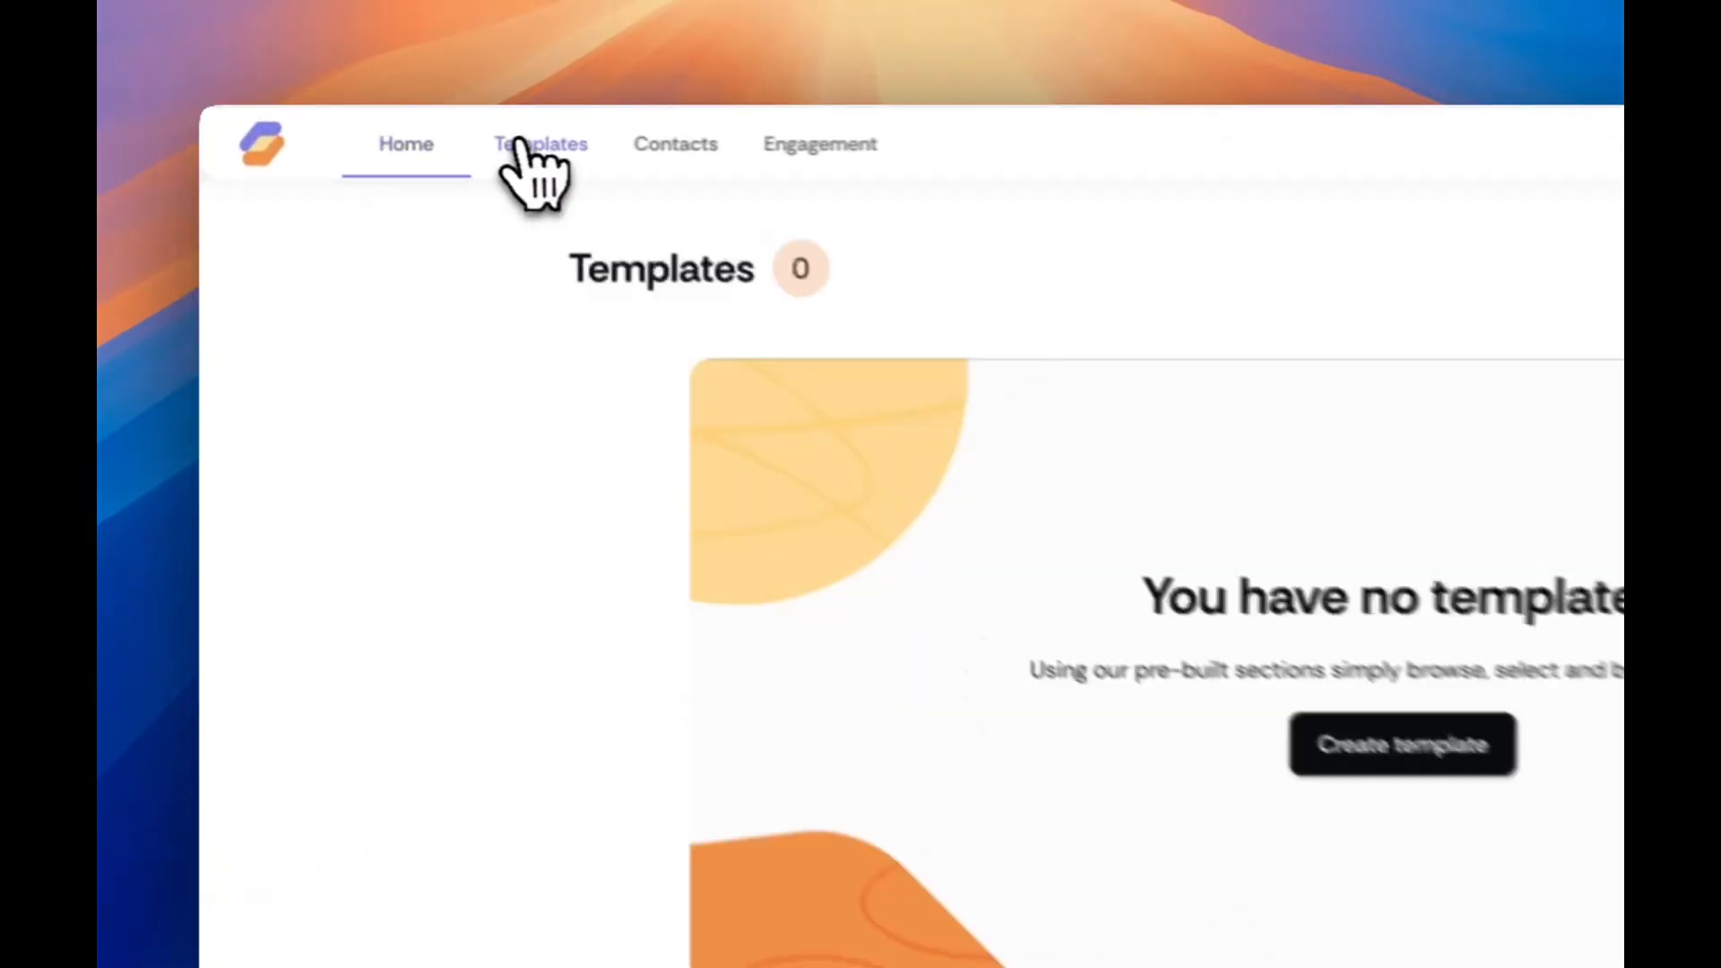
pyautogui.click(1402, 744)
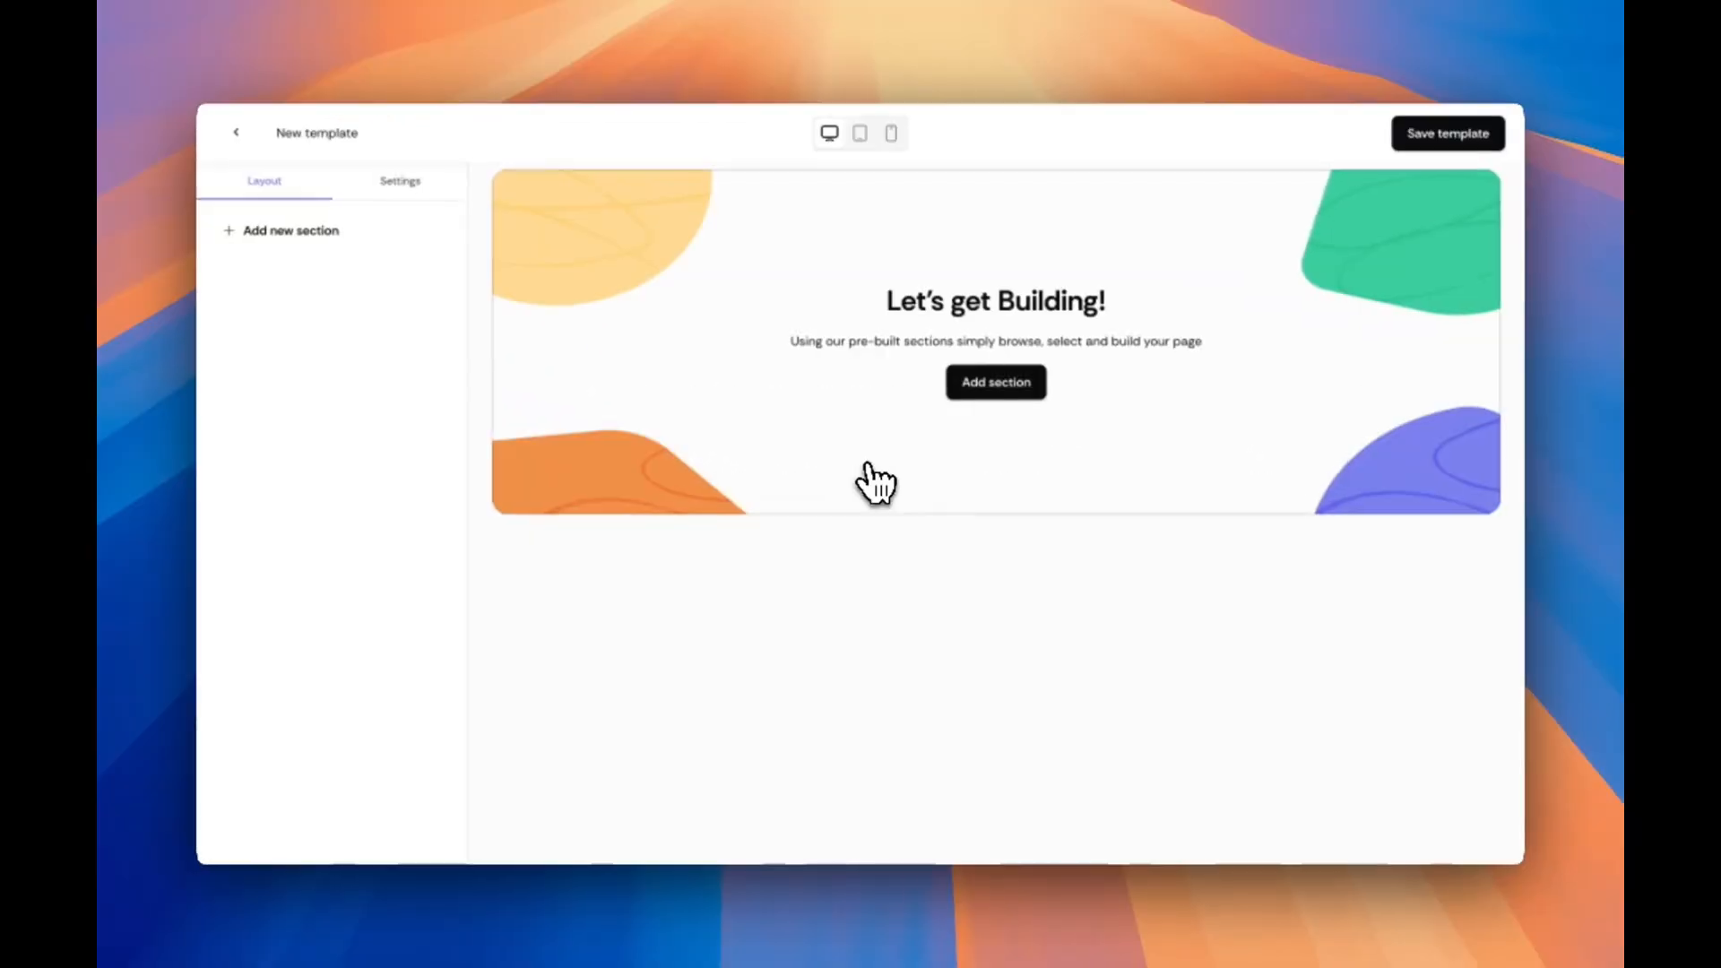
# Add Navigation, Header, Feature and Calendar sections, personalising the header with {{firstname}} and {{companyname}}
pyautogui.click(994, 382)
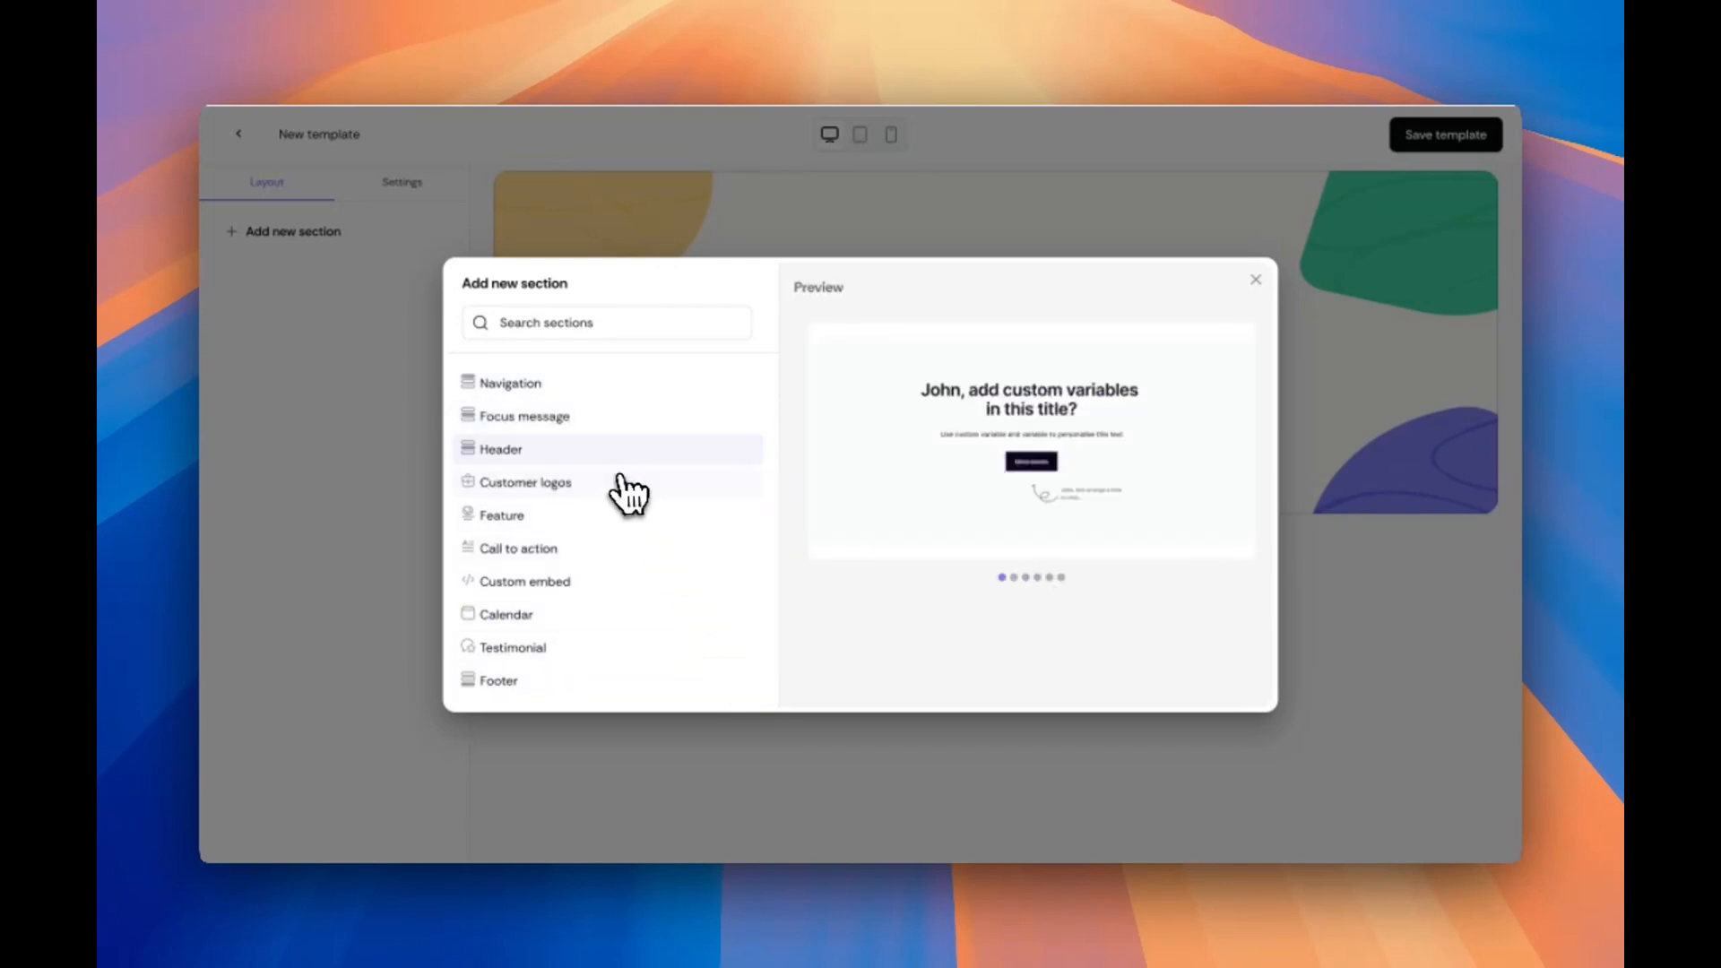
pyautogui.click(501, 449)
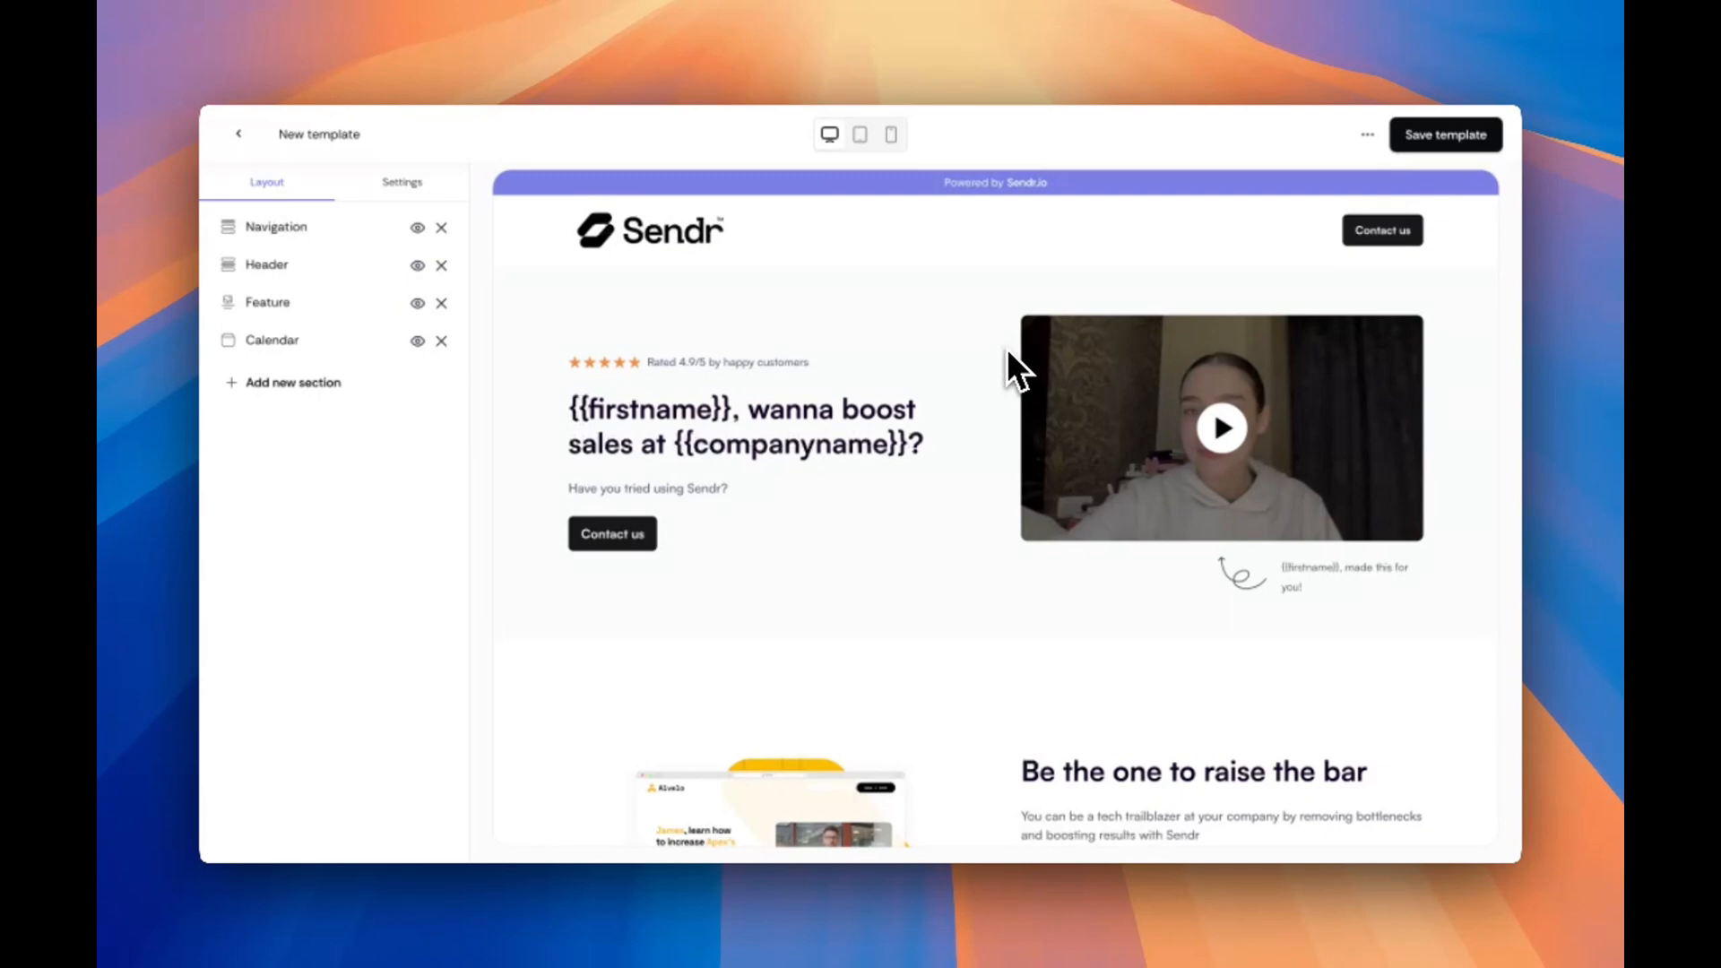
pyautogui.scroll(-3)
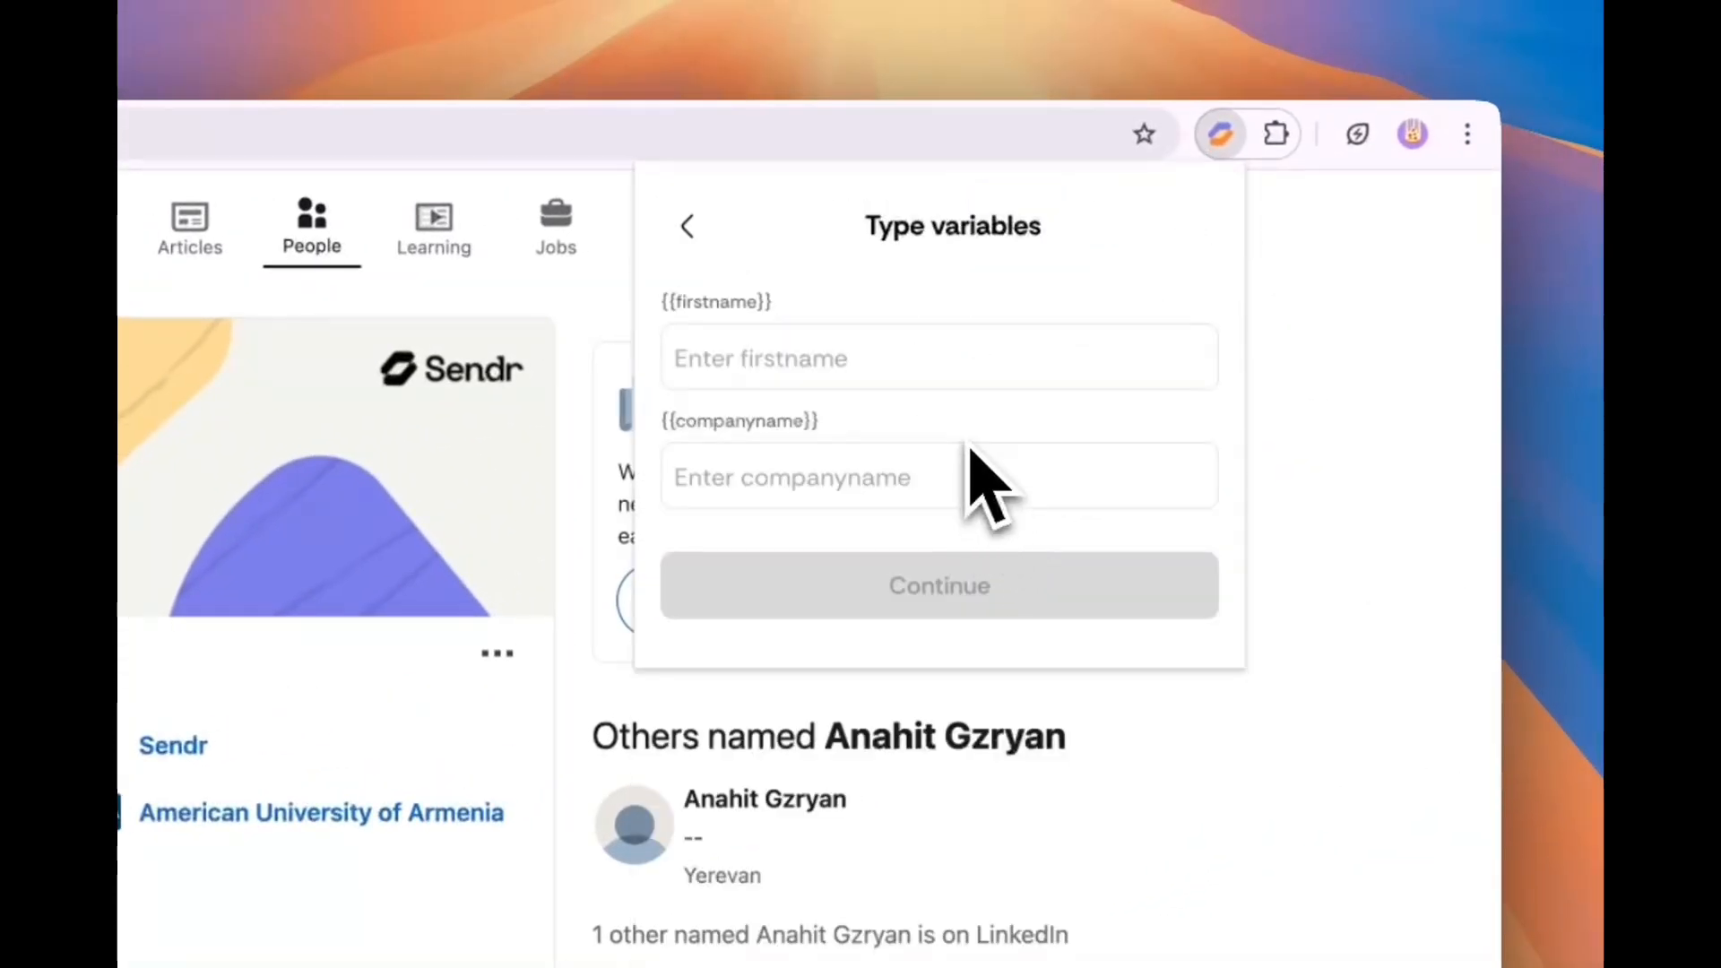
# Set variables Ana and Sendr, write a teleprompter script, and start recording the video
pyautogui.write('Sendr')
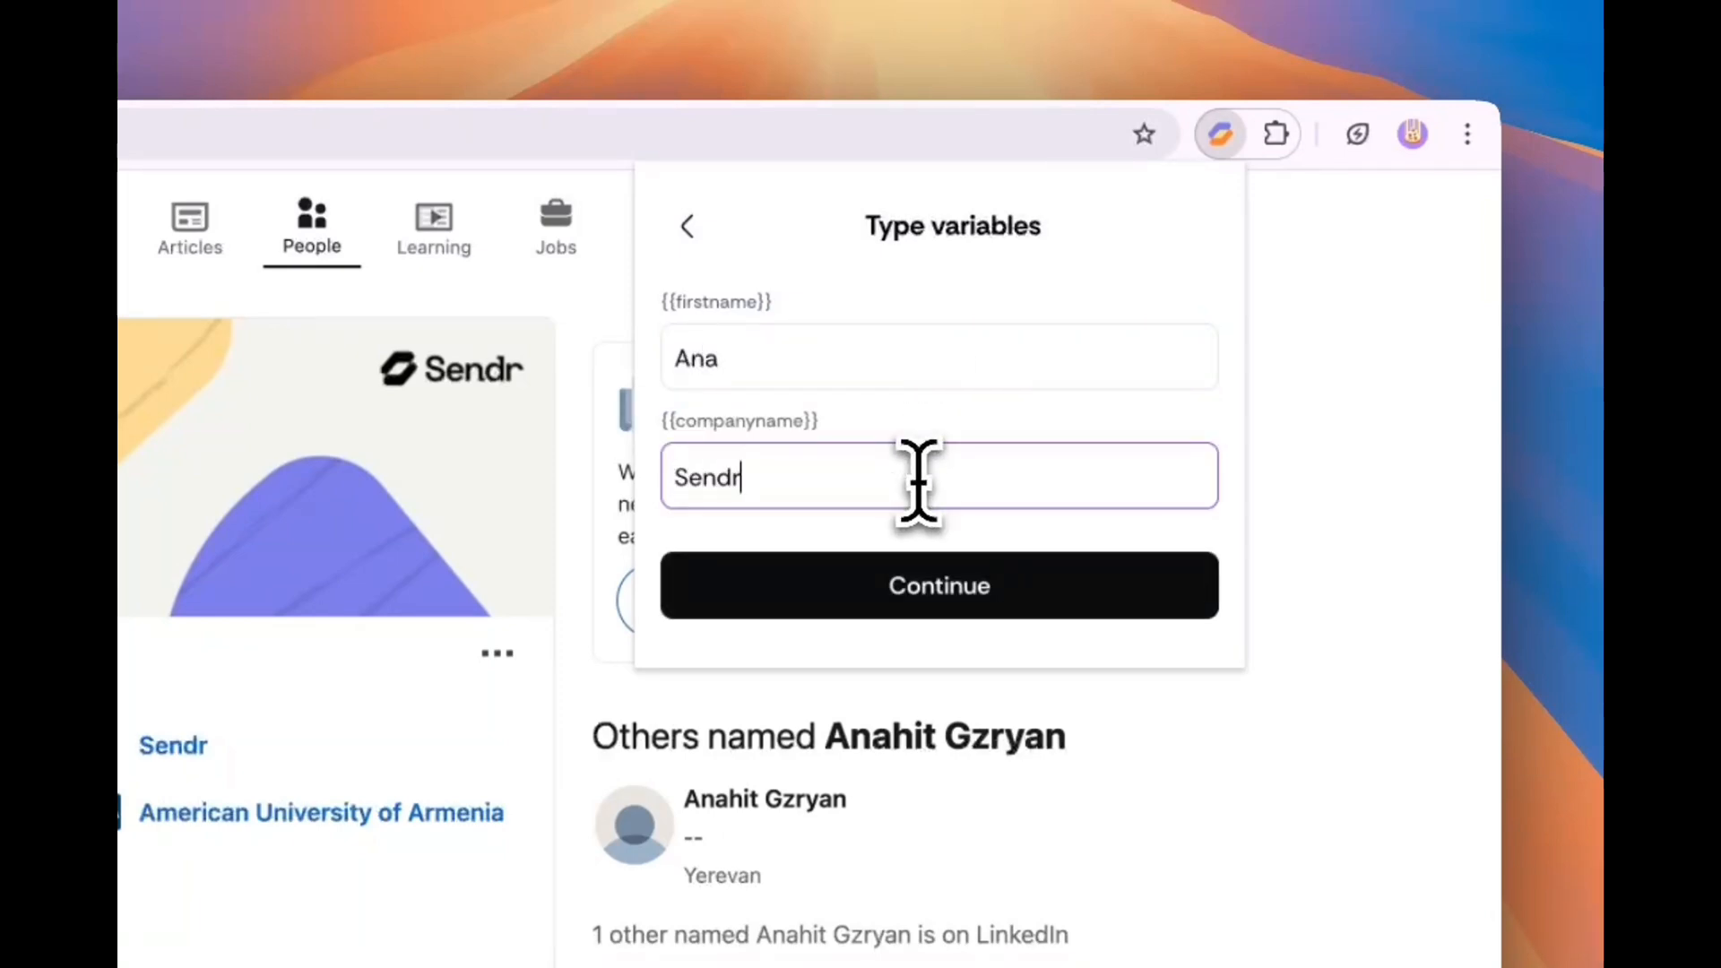
pyautogui.click(938, 585)
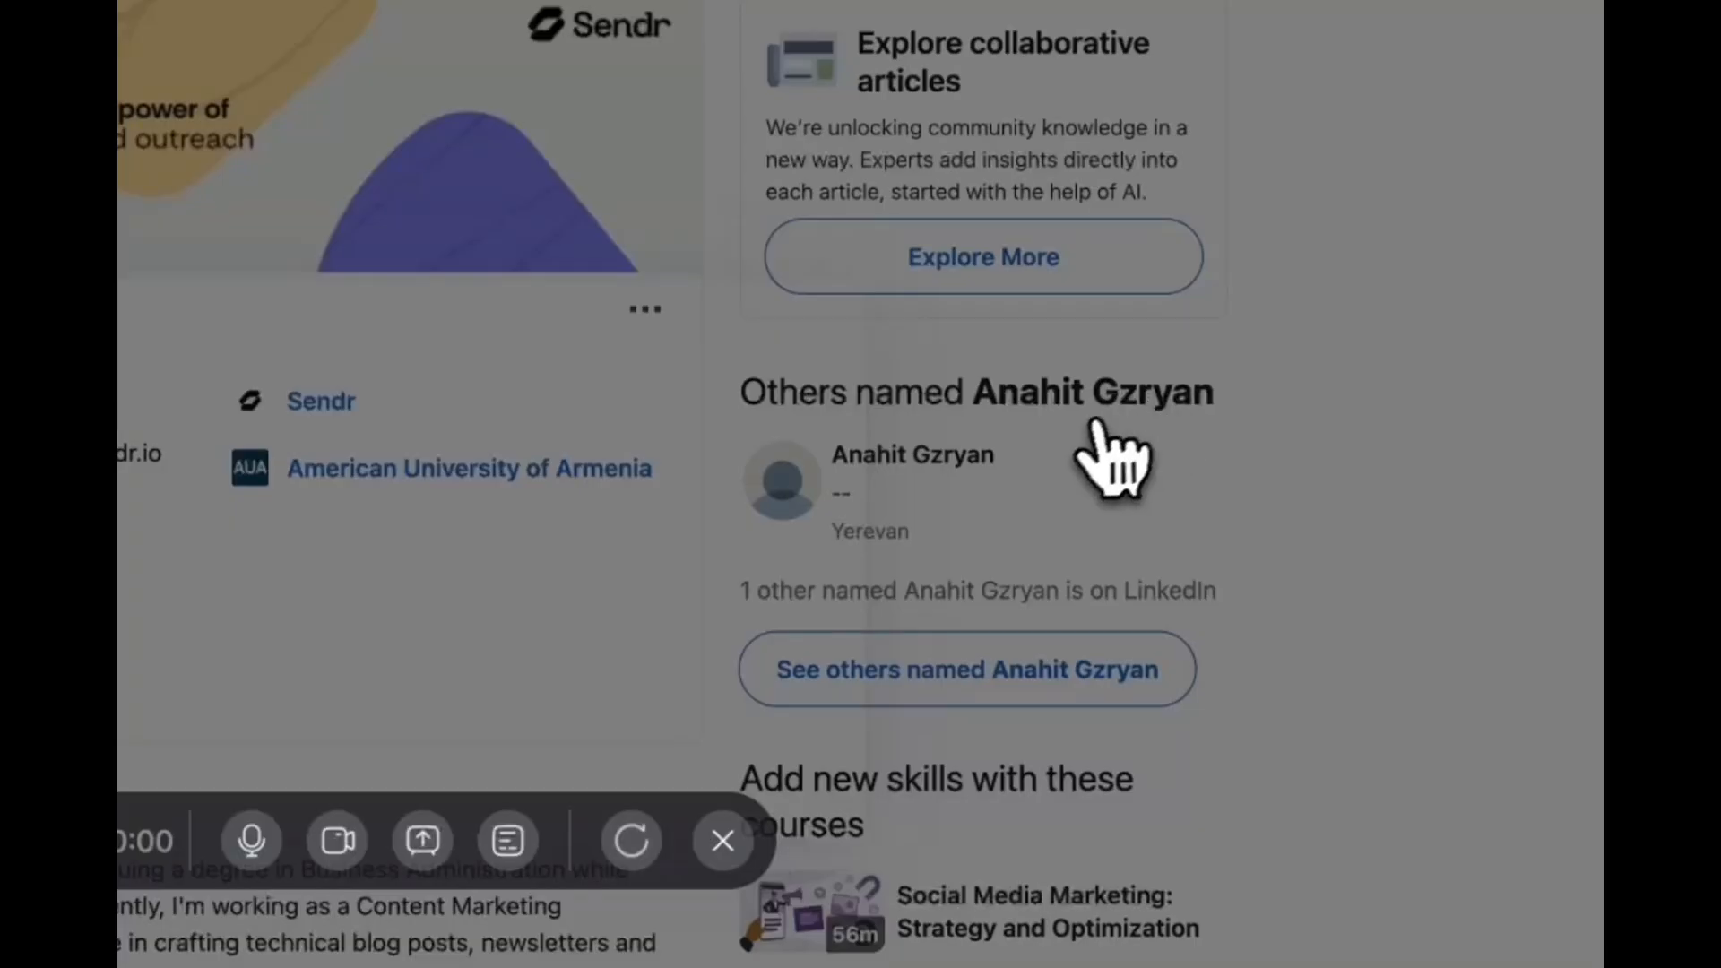
pyautogui.click(507, 840)
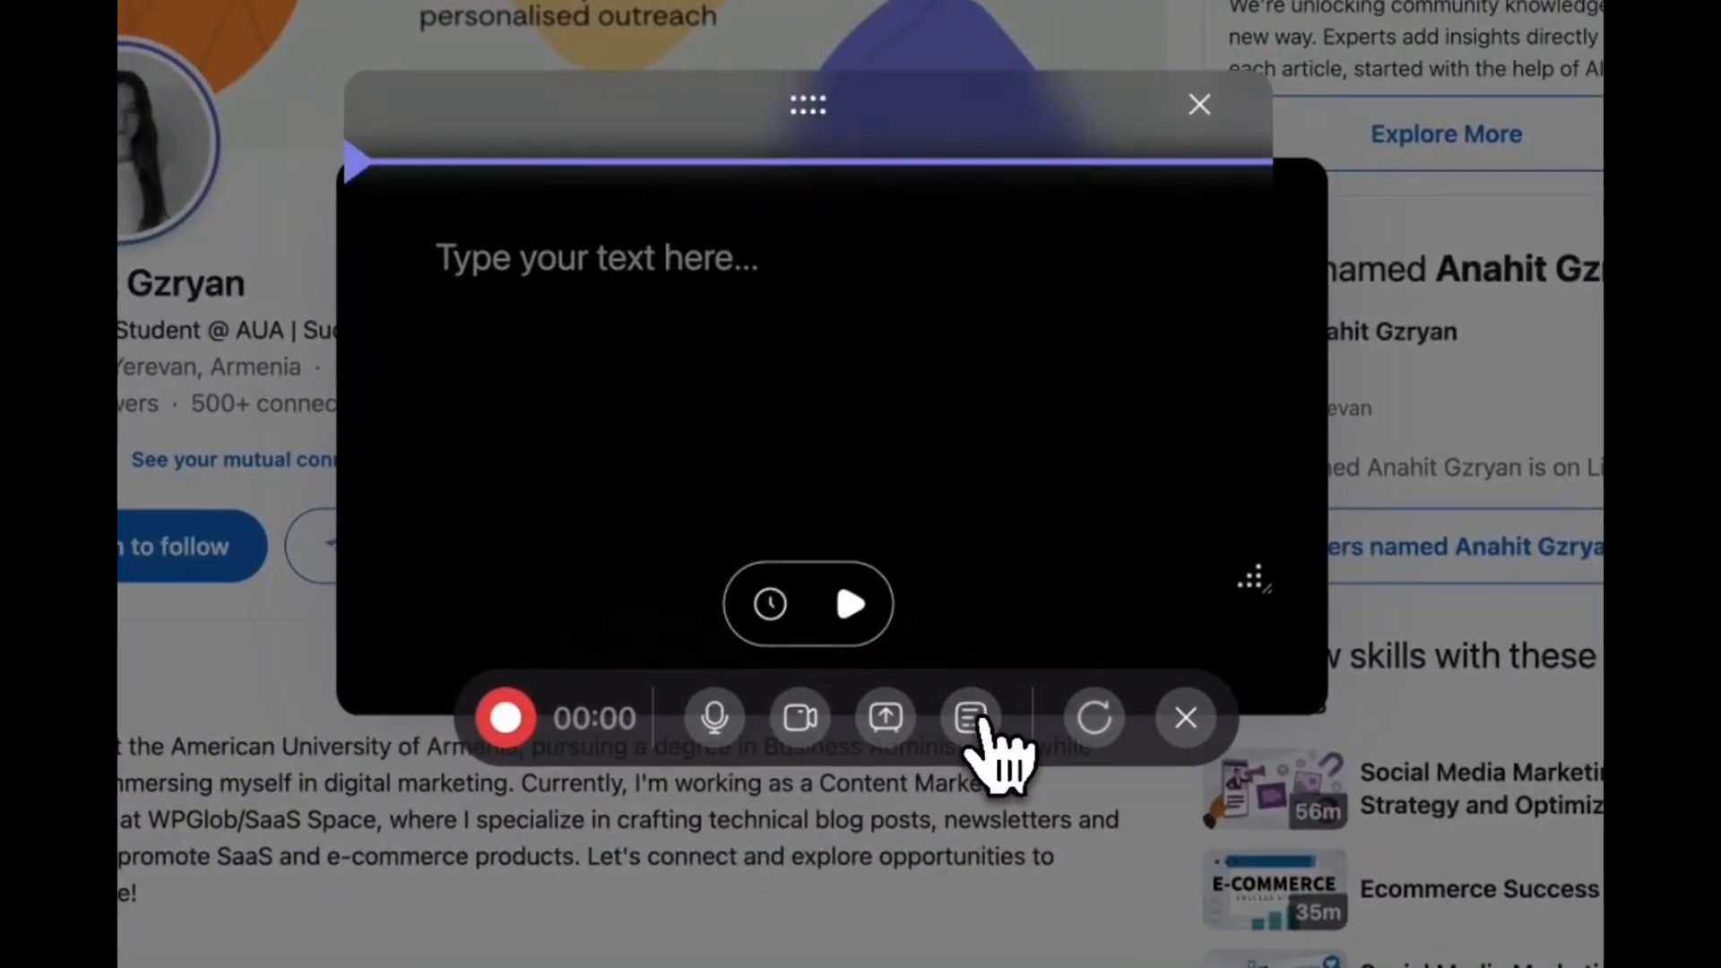
pyautogui.write('My script here...')
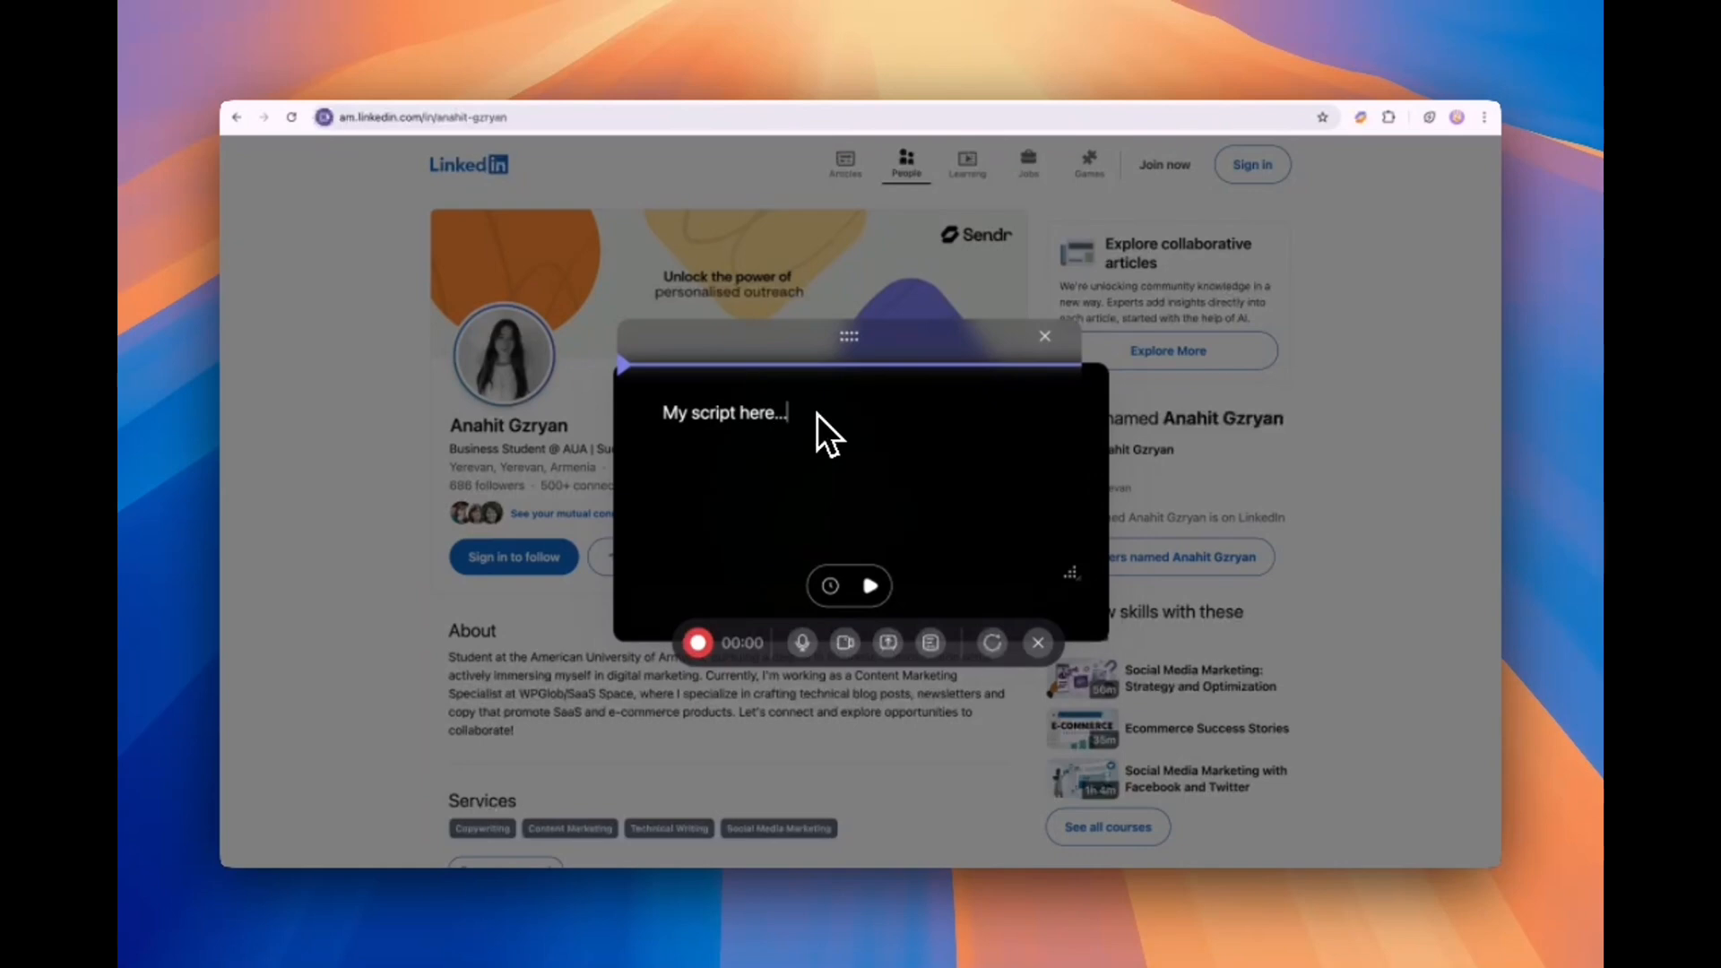
pyautogui.click(698, 641)
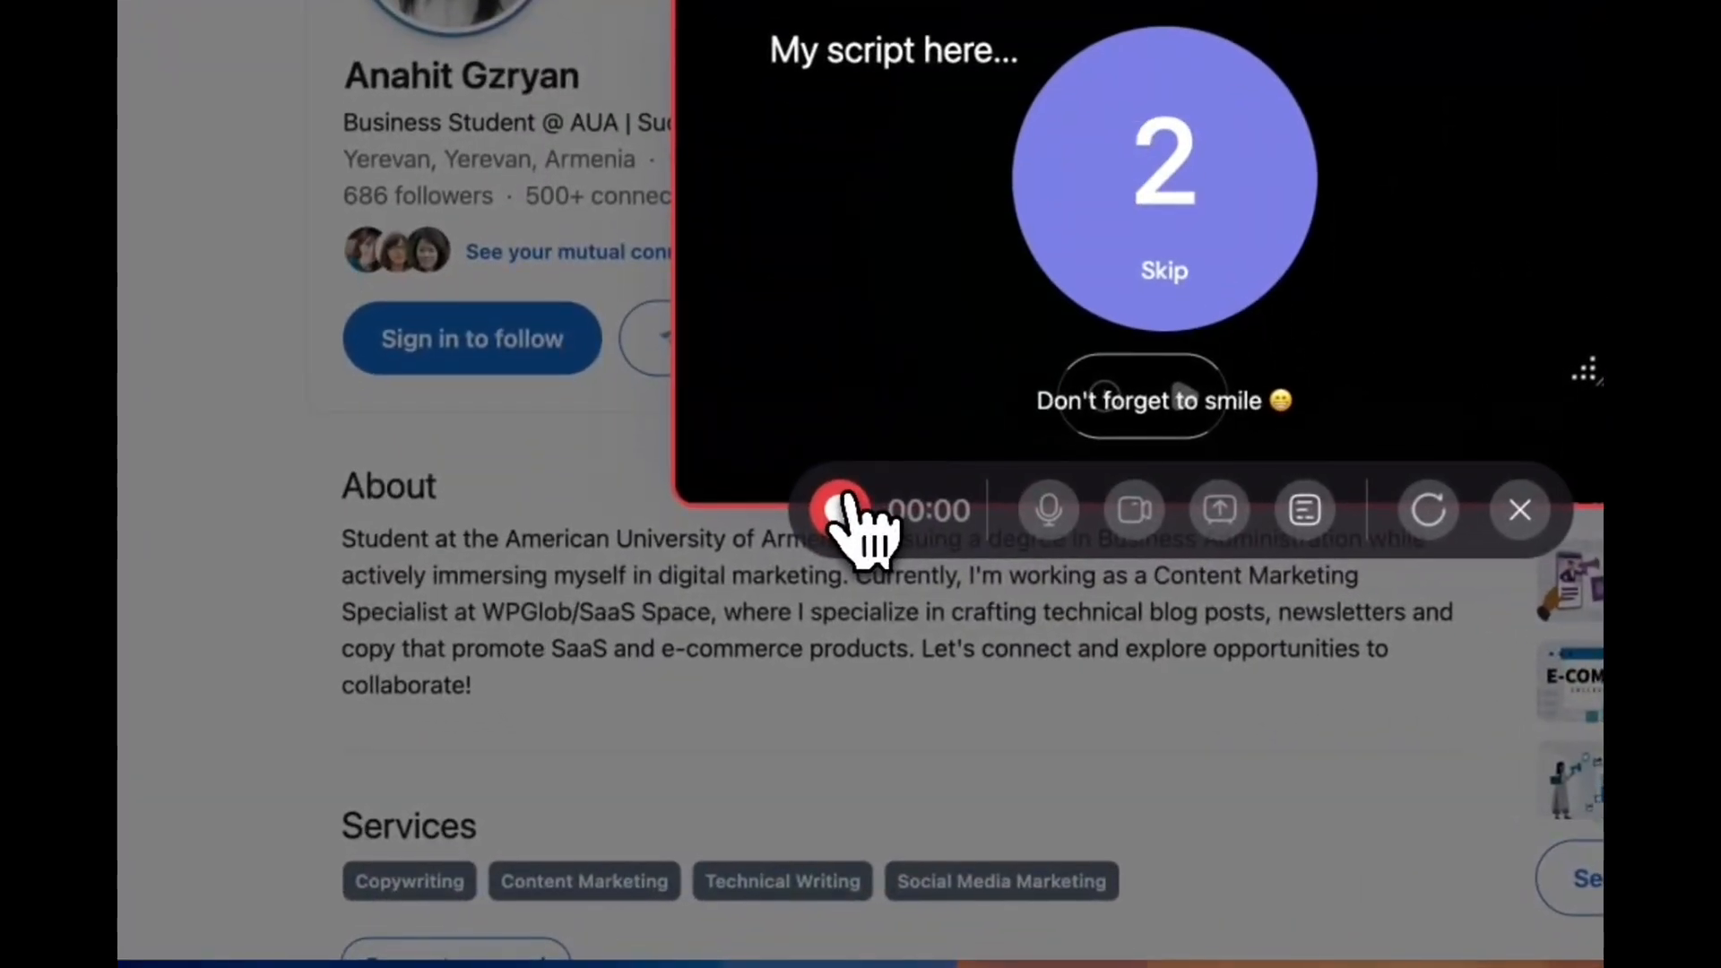
pyautogui.click(843, 509)
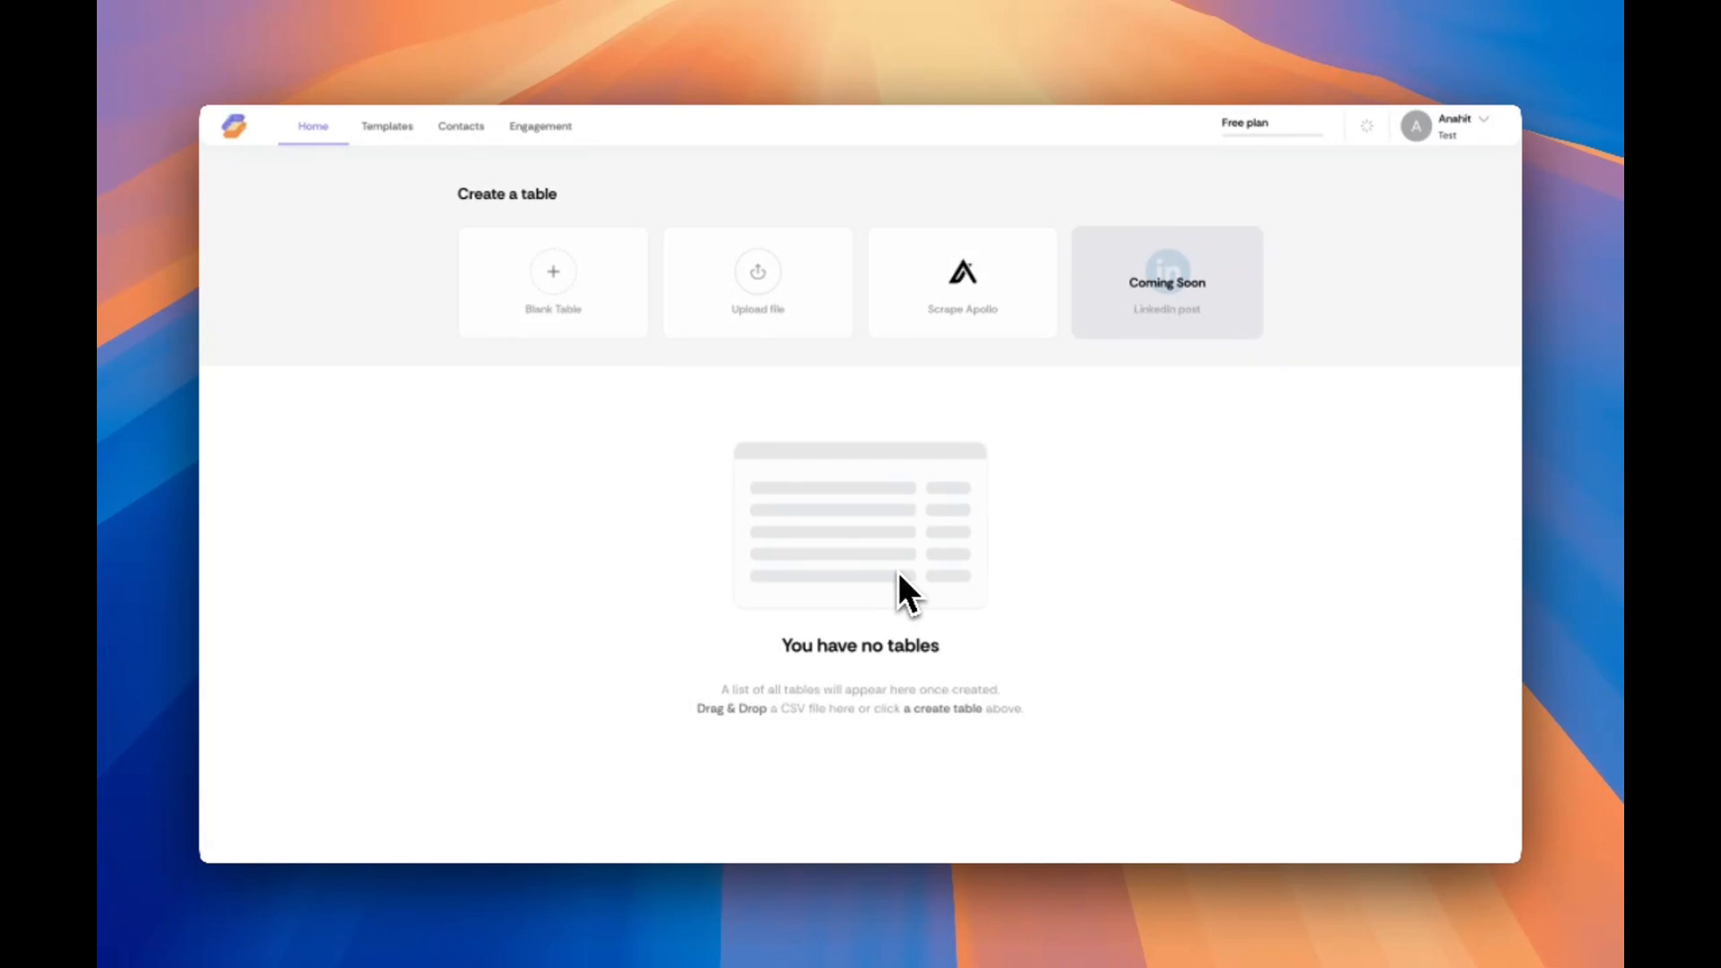
pyautogui.moveTo(656, 371)
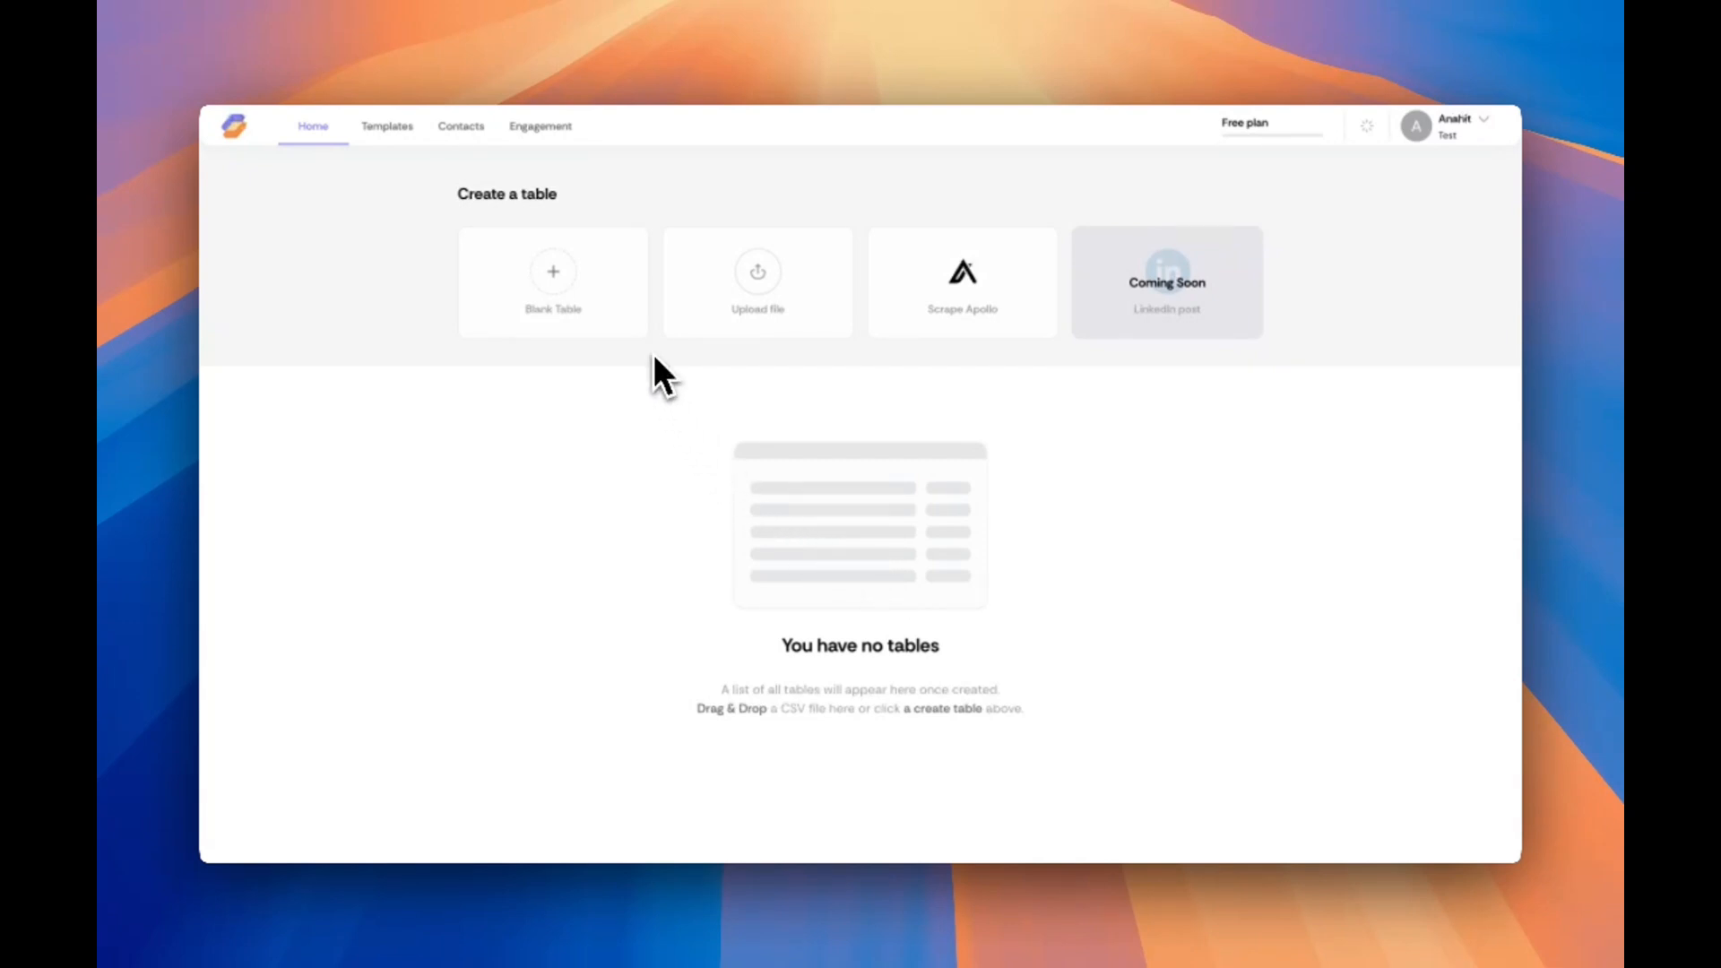
pyautogui.moveTo(1092, 353)
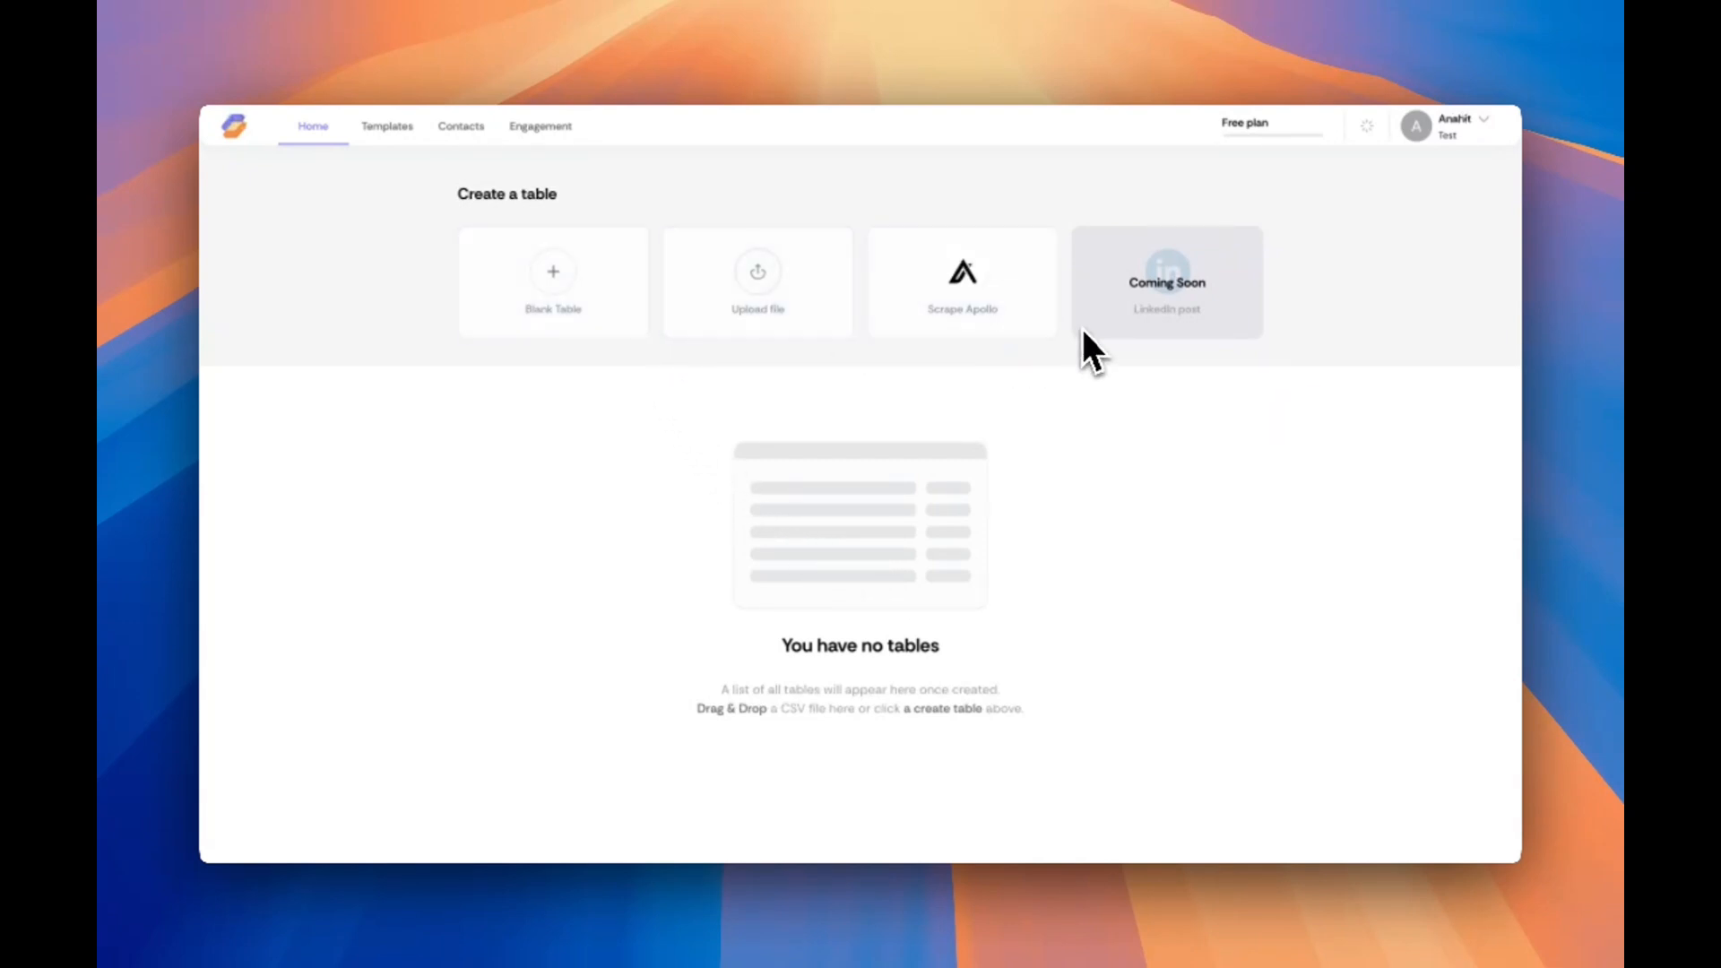
# Create a new table by uploading Sendr - Contacts.csv
pyautogui.click(758, 280)
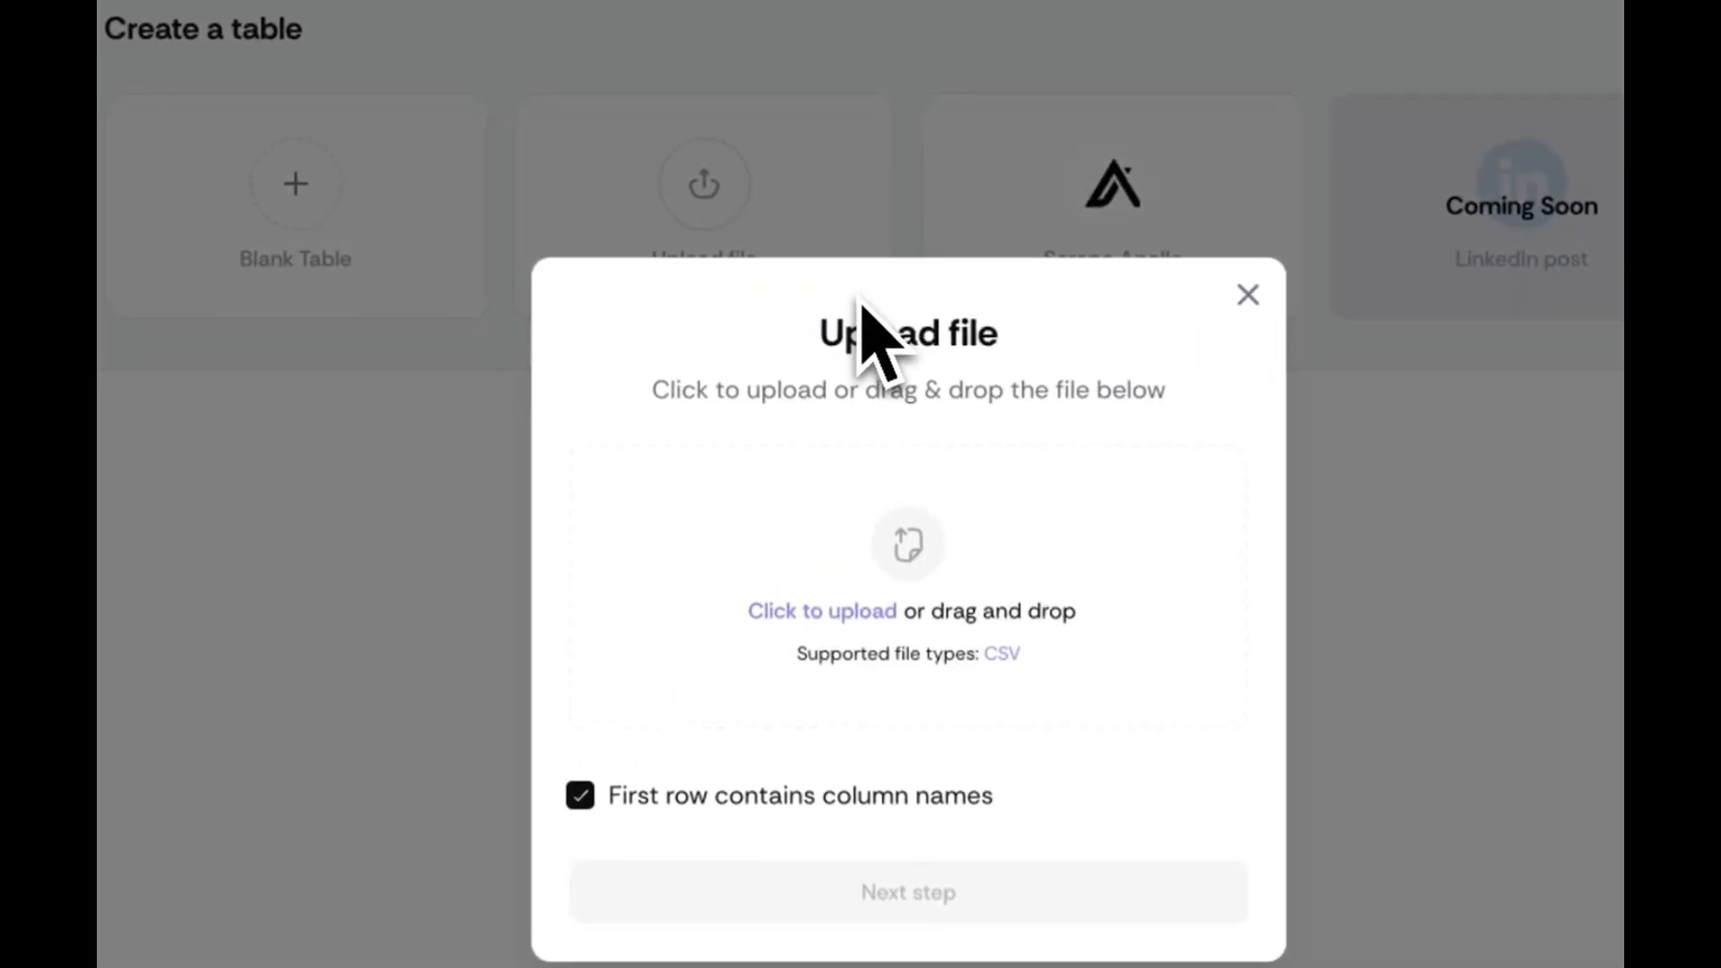
pyautogui.click(909, 544)
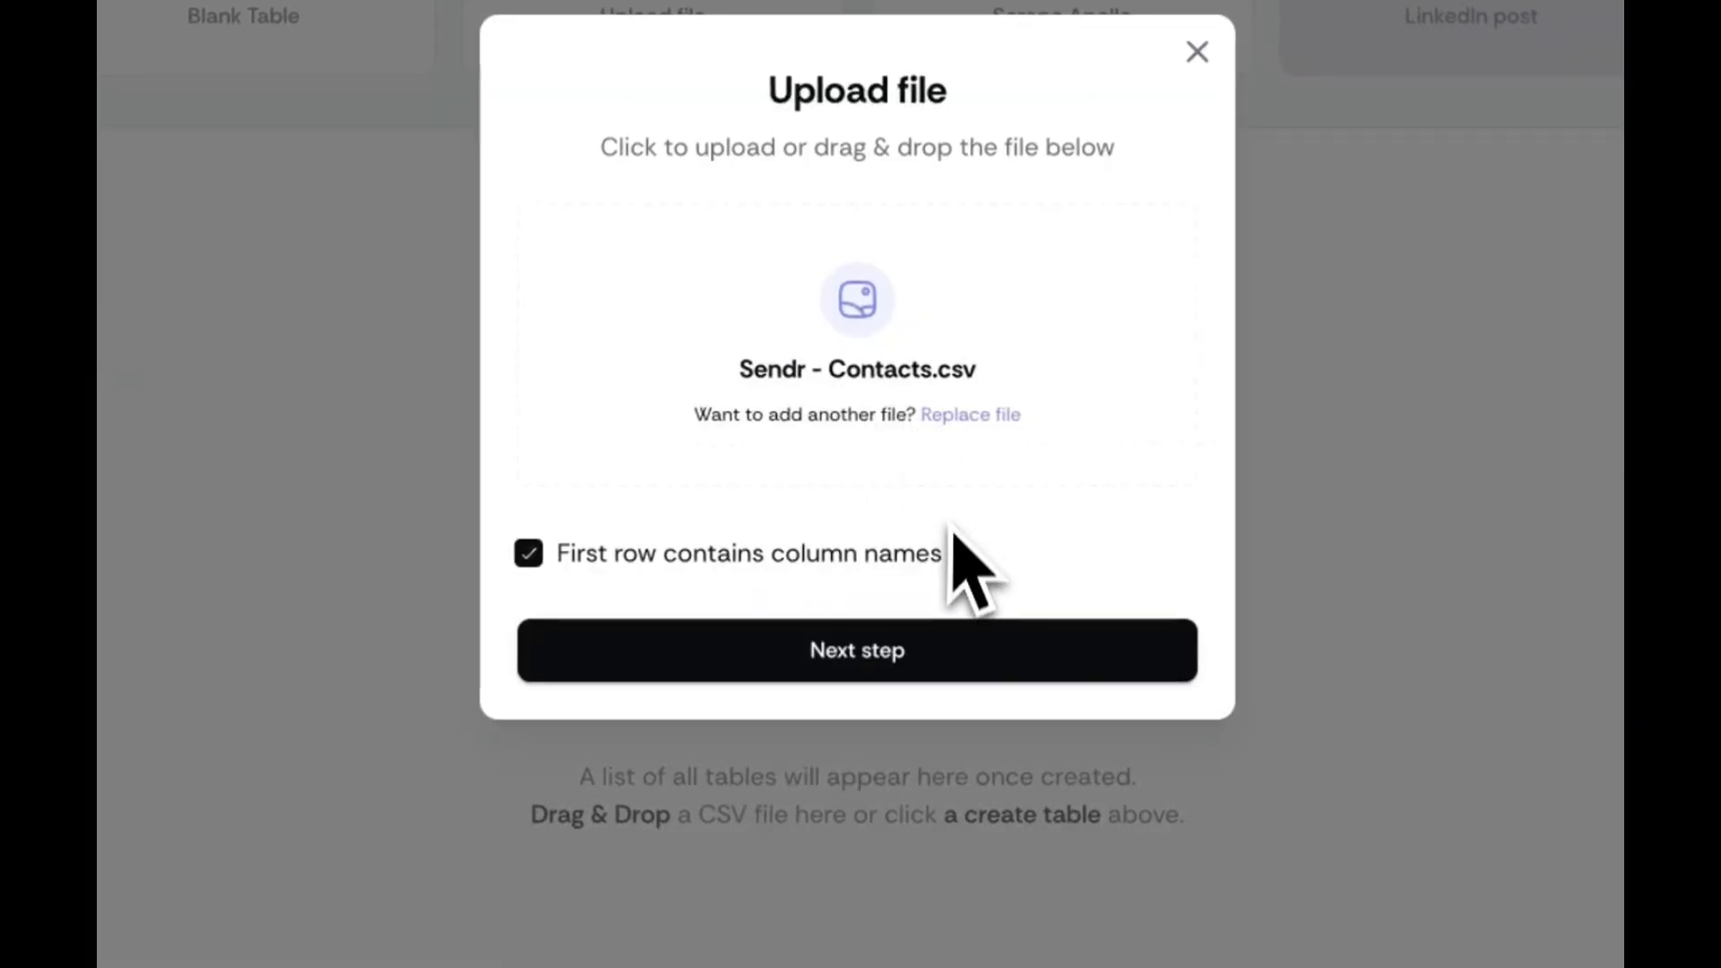
pyautogui.click(856, 650)
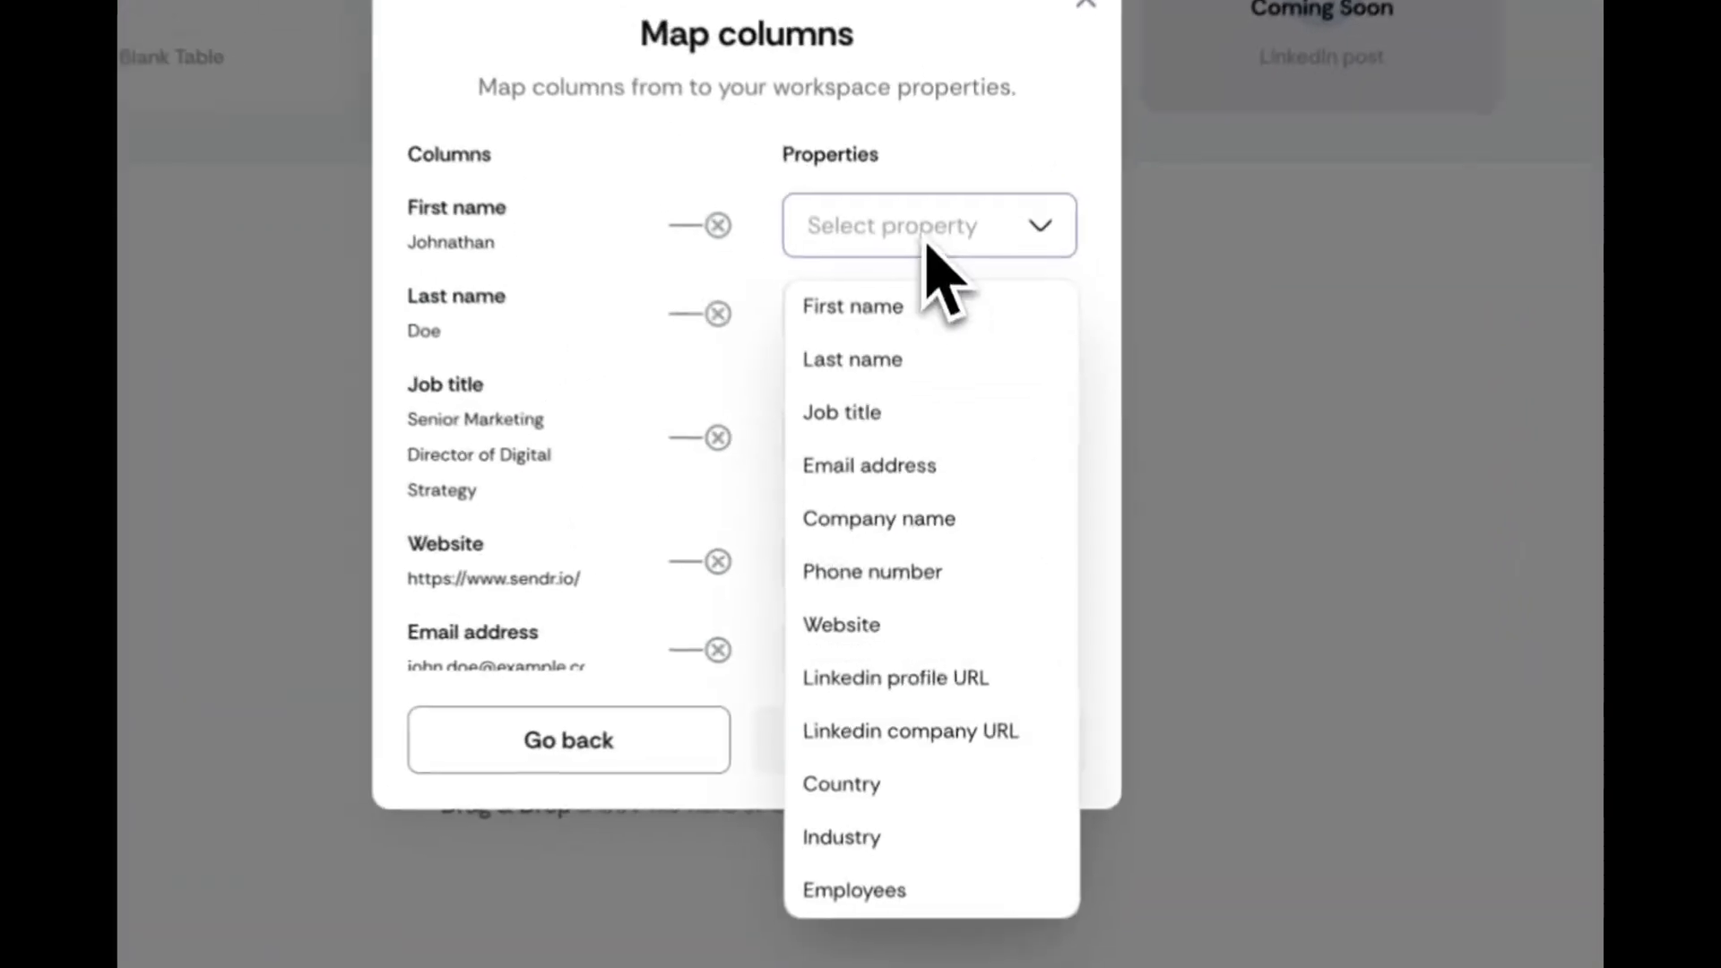
# Map the Job title column to the Job title property and import the file
pyautogui.click(852, 307)
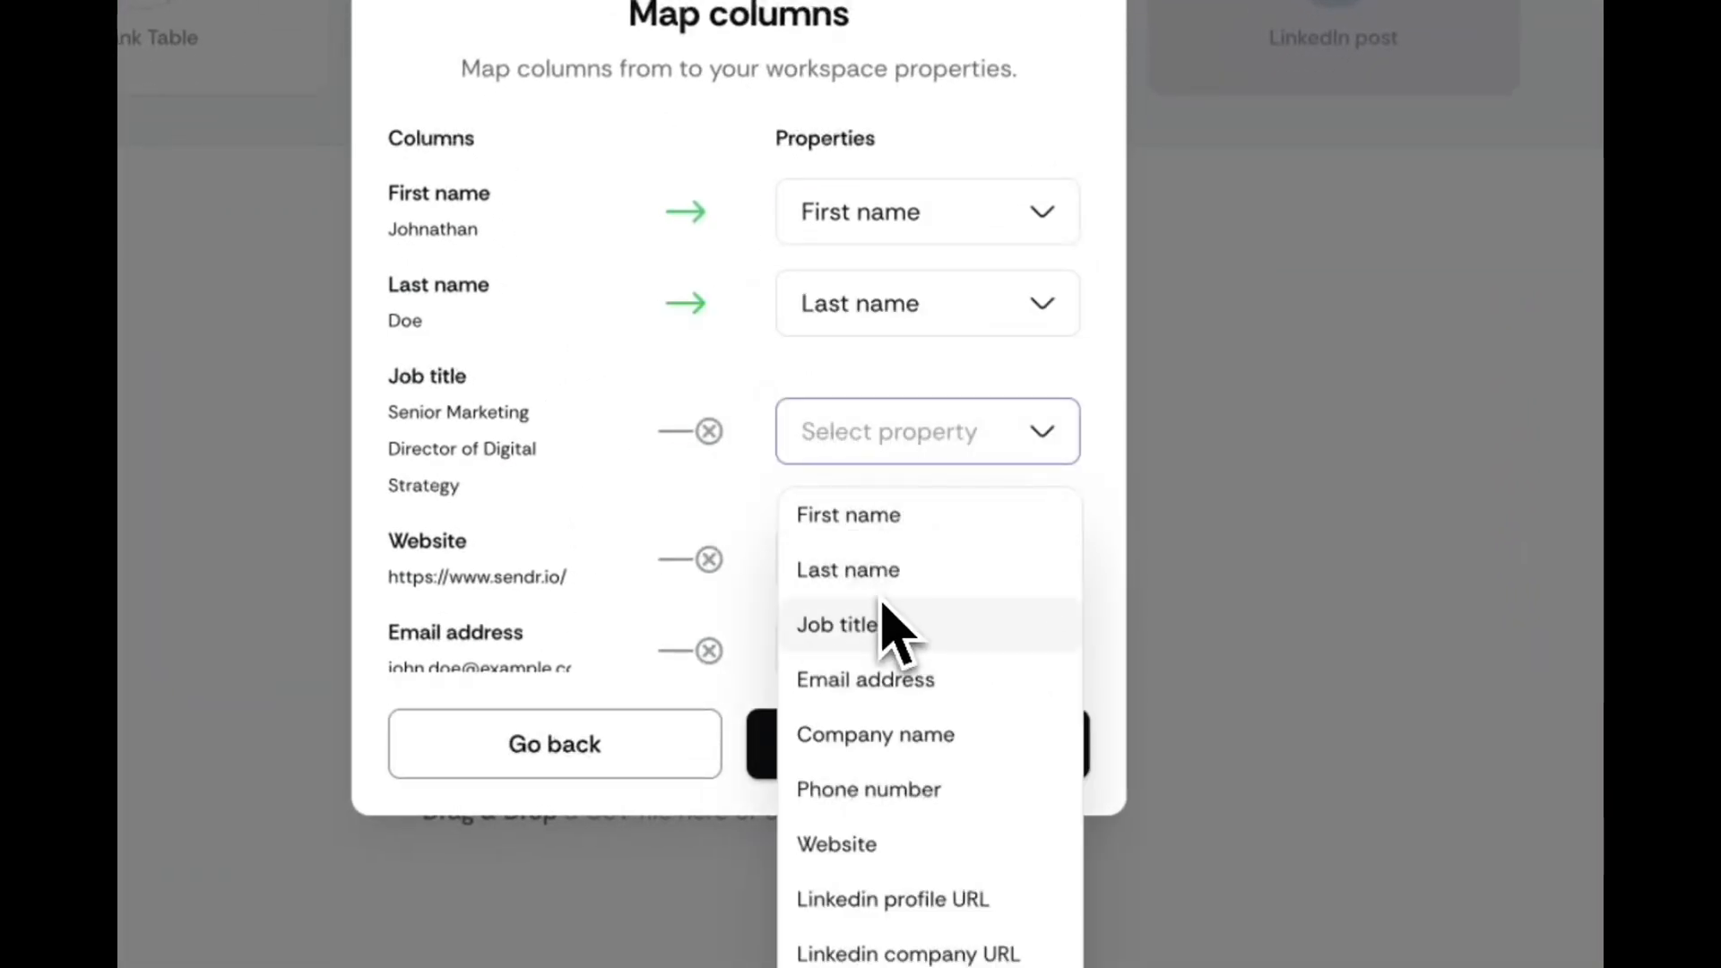
pyautogui.click(837, 625)
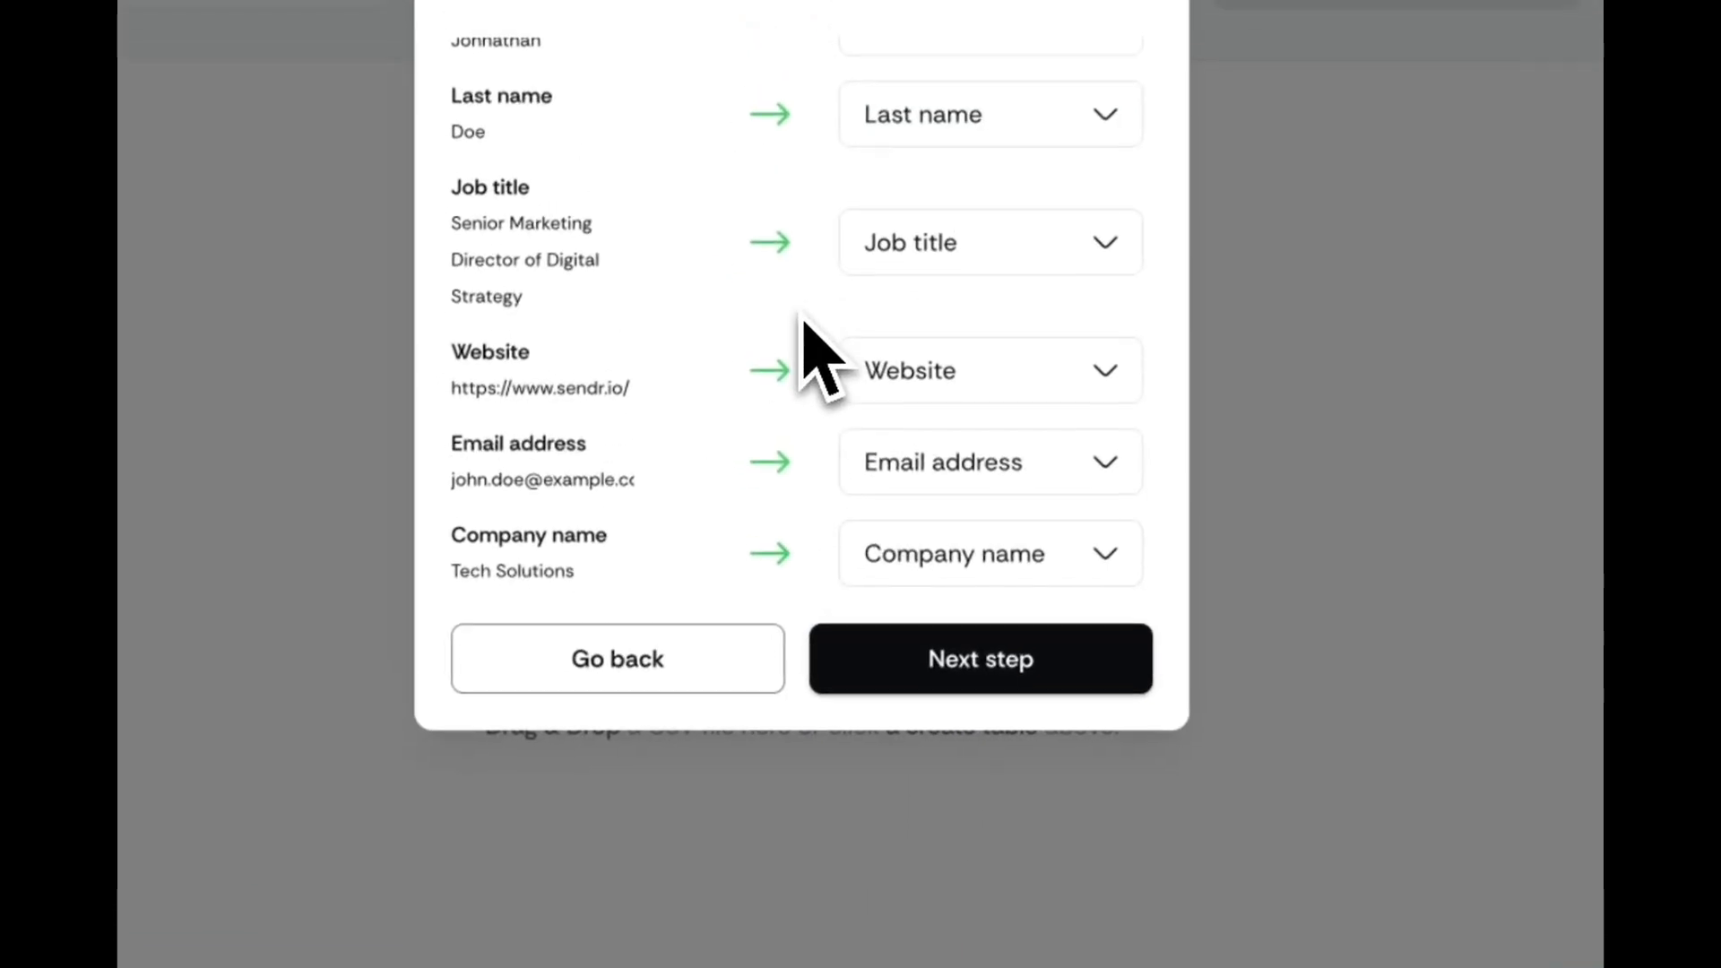
pyautogui.click(978, 657)
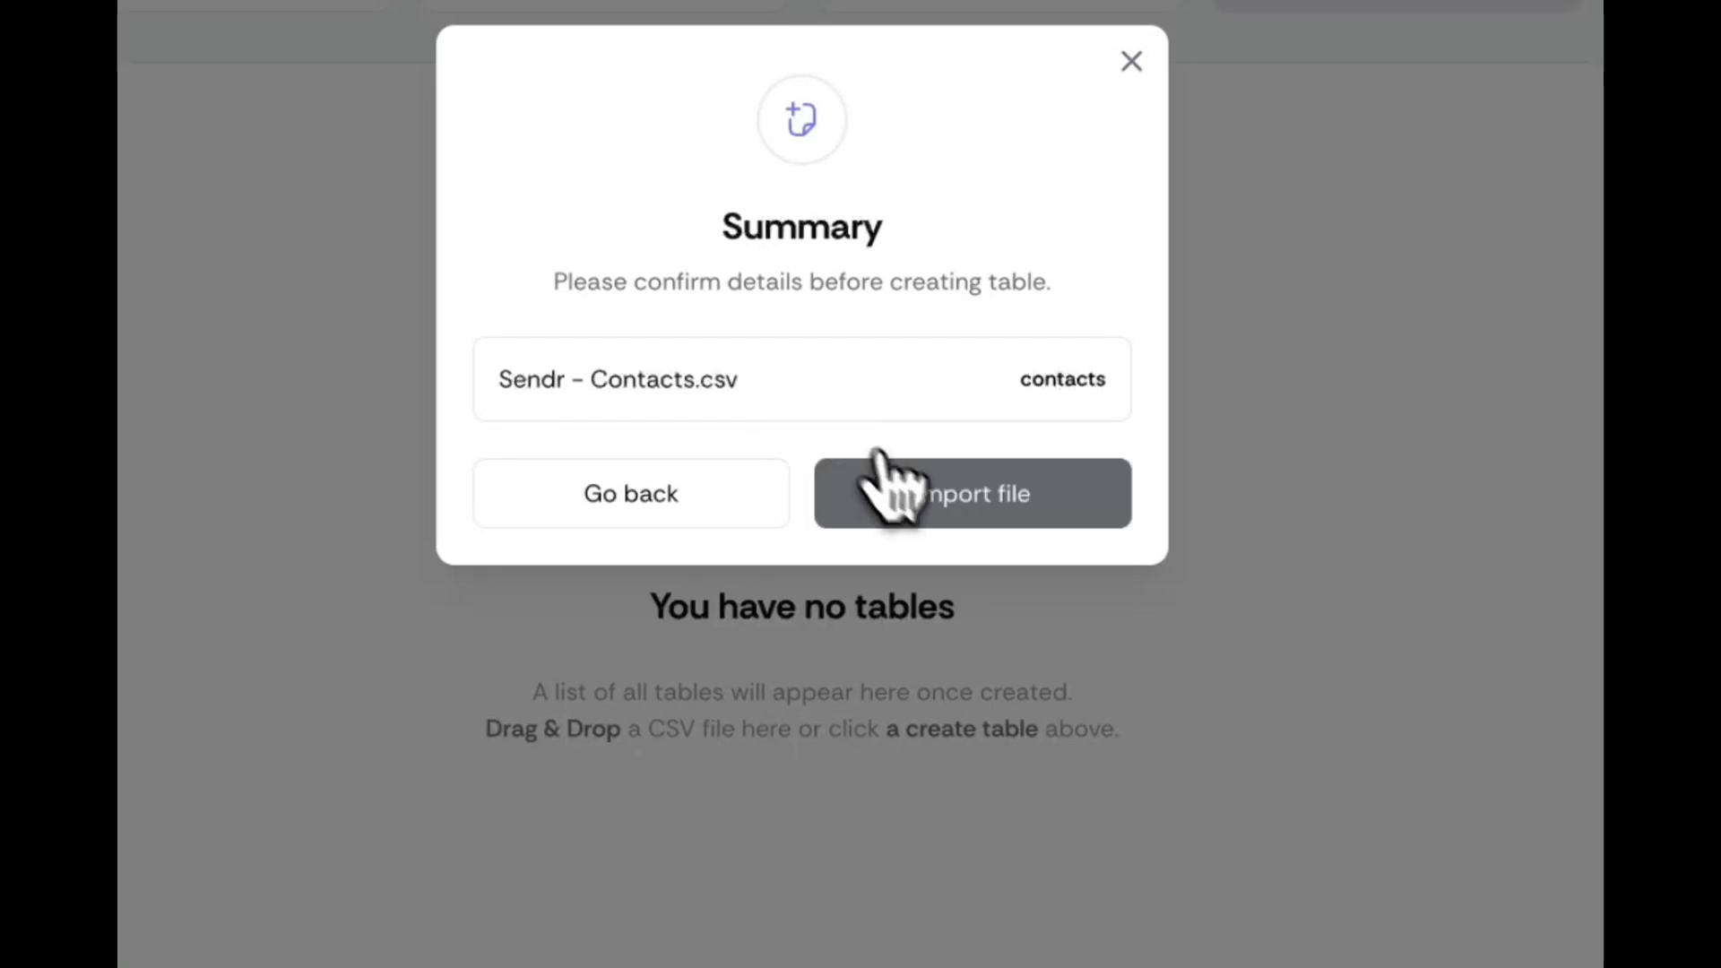
pyautogui.click(970, 493)
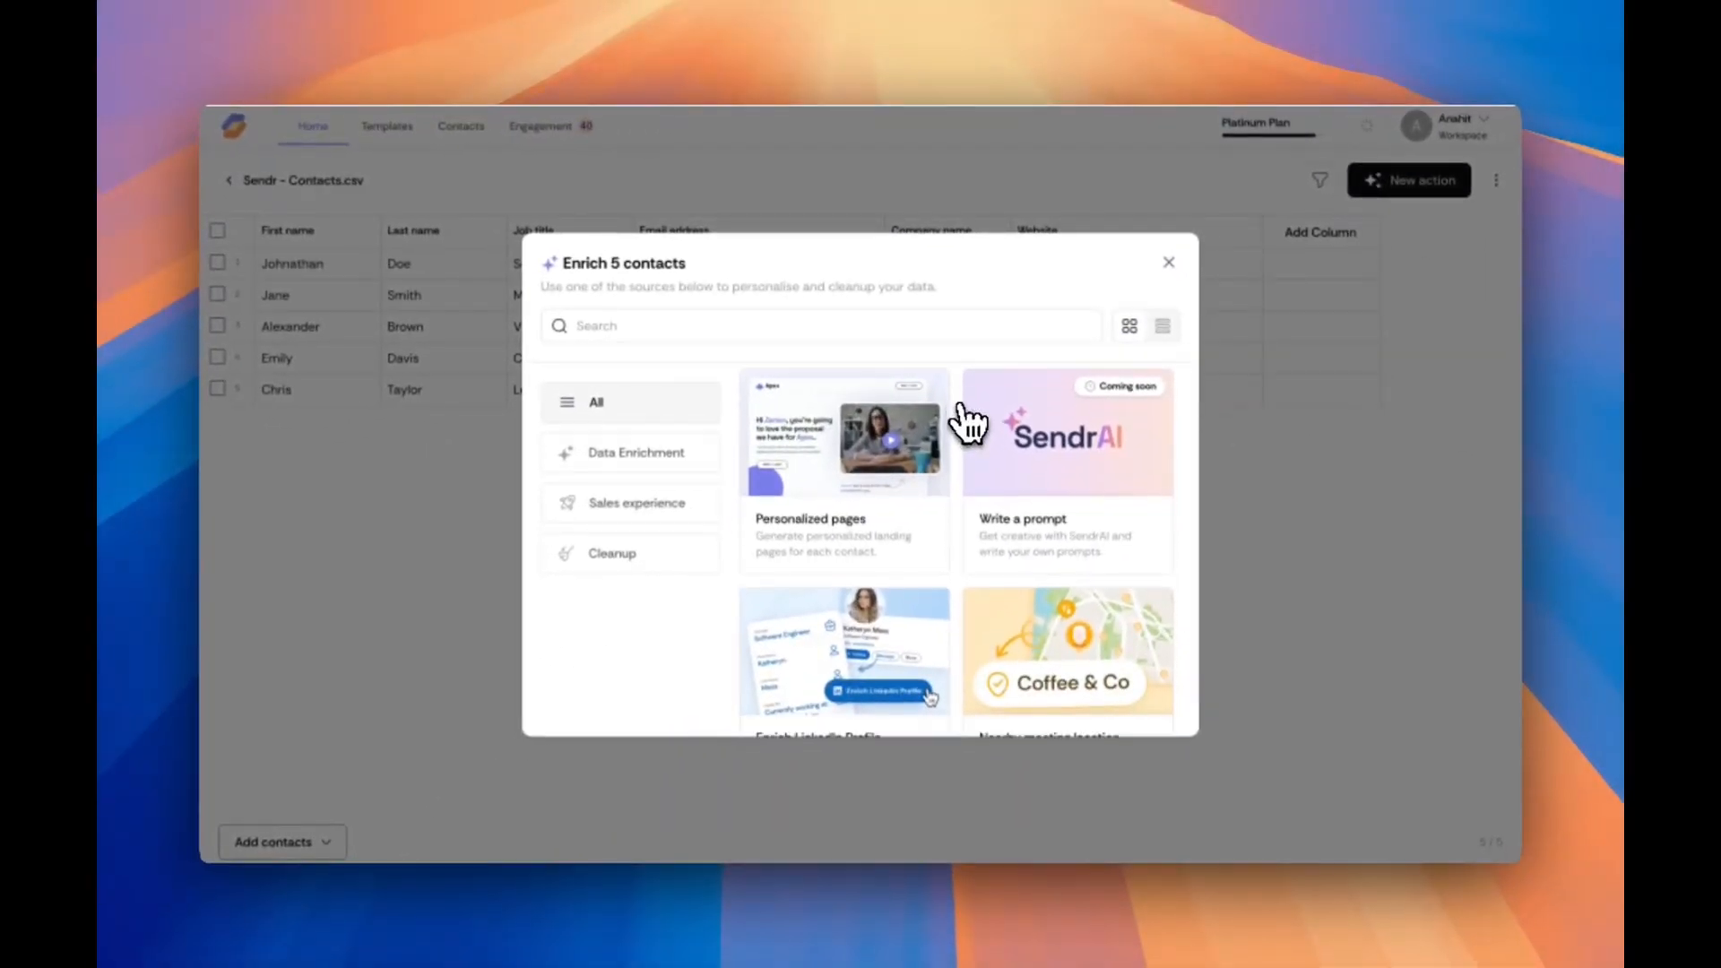
# Scroll to the AI-enriched Company name column and reopen the enrichment options
pyautogui.scroll(-3)
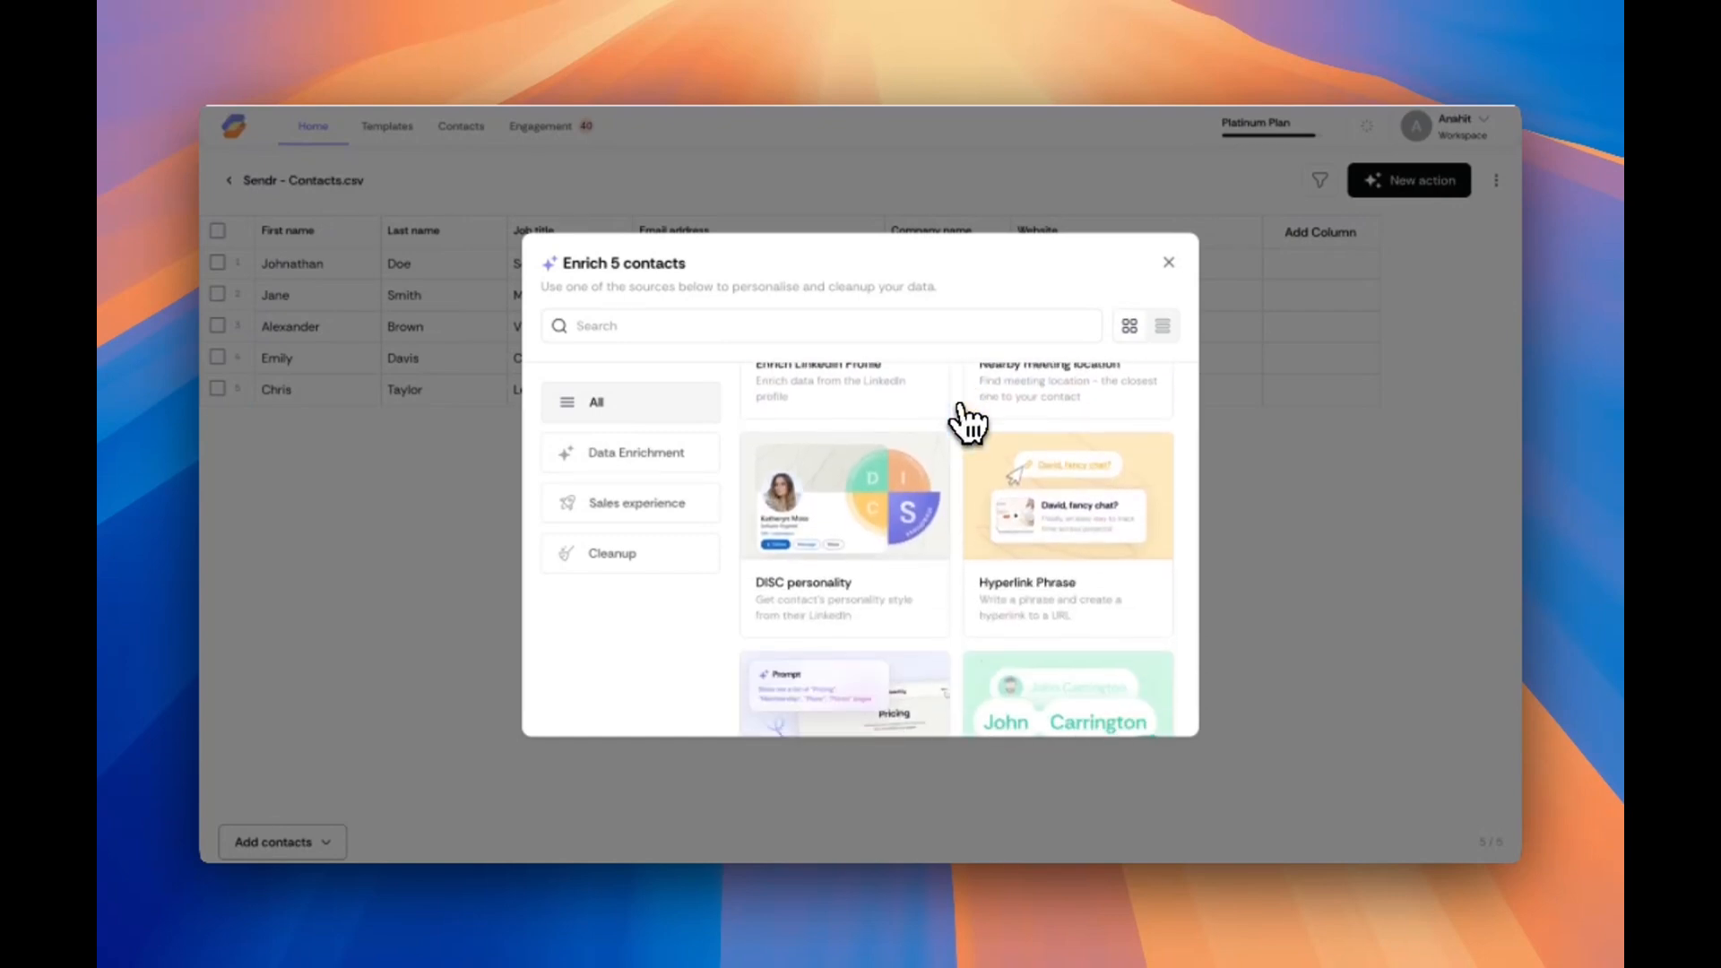
pyautogui.scroll(-3)
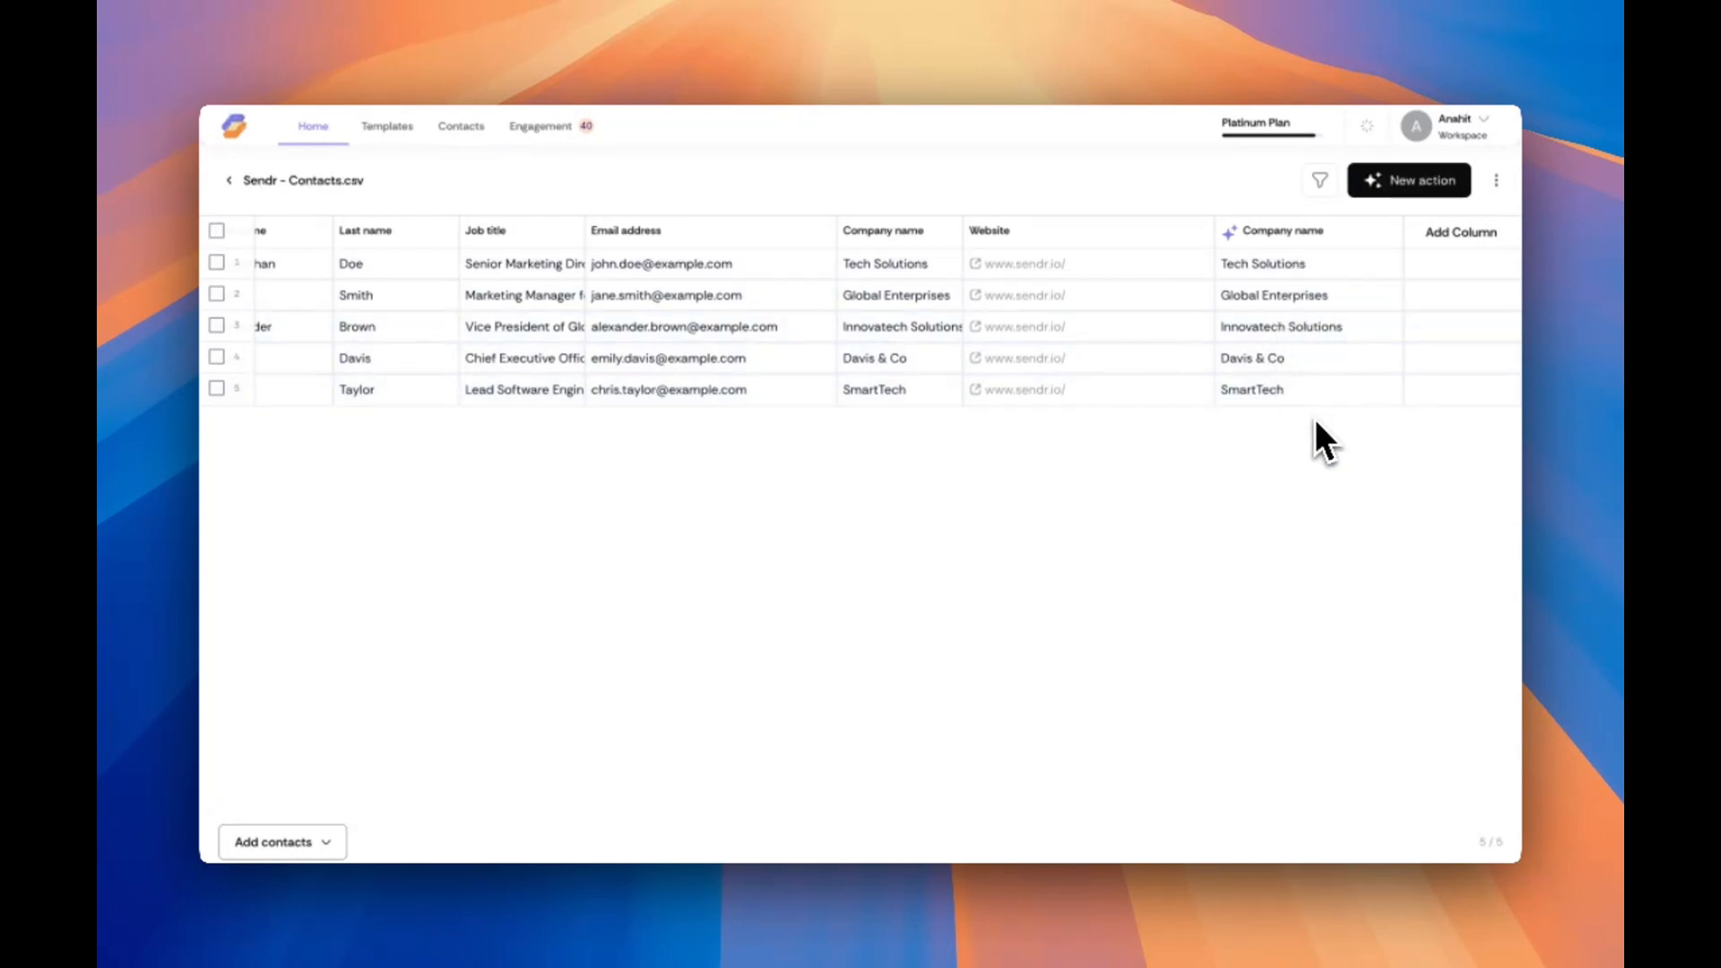
pyautogui.click(1409, 180)
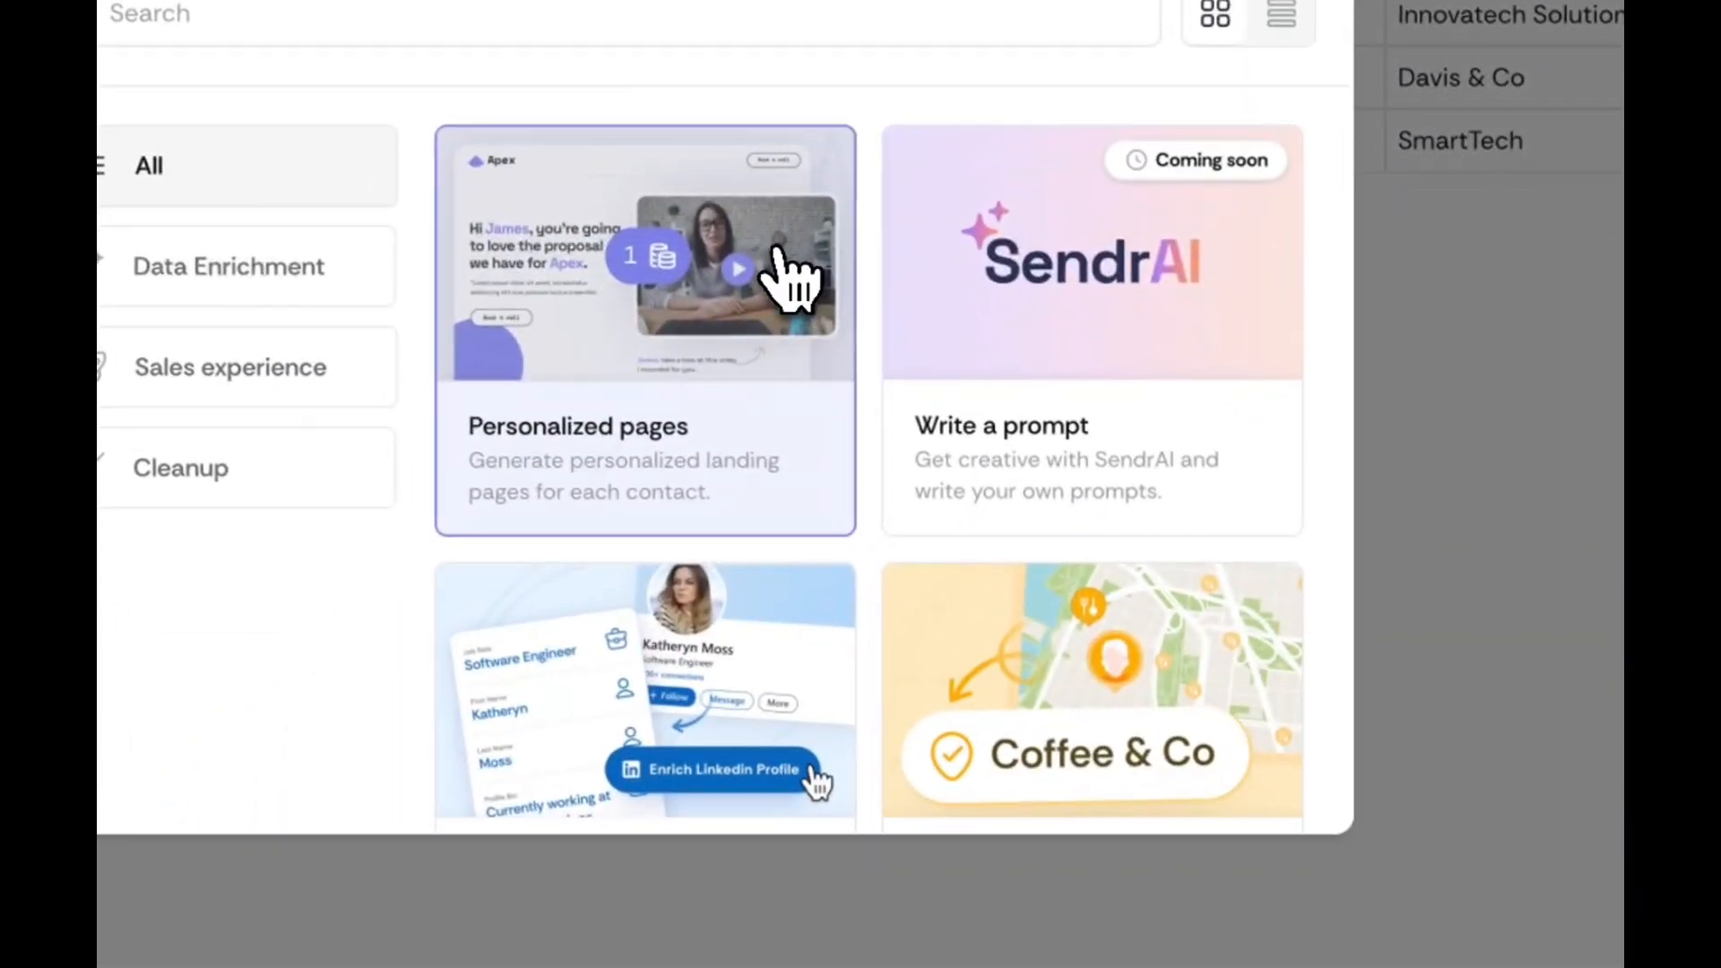
# Choose Personalized pages and map Company name to the {{companyname}} variable
pyautogui.click(644, 329)
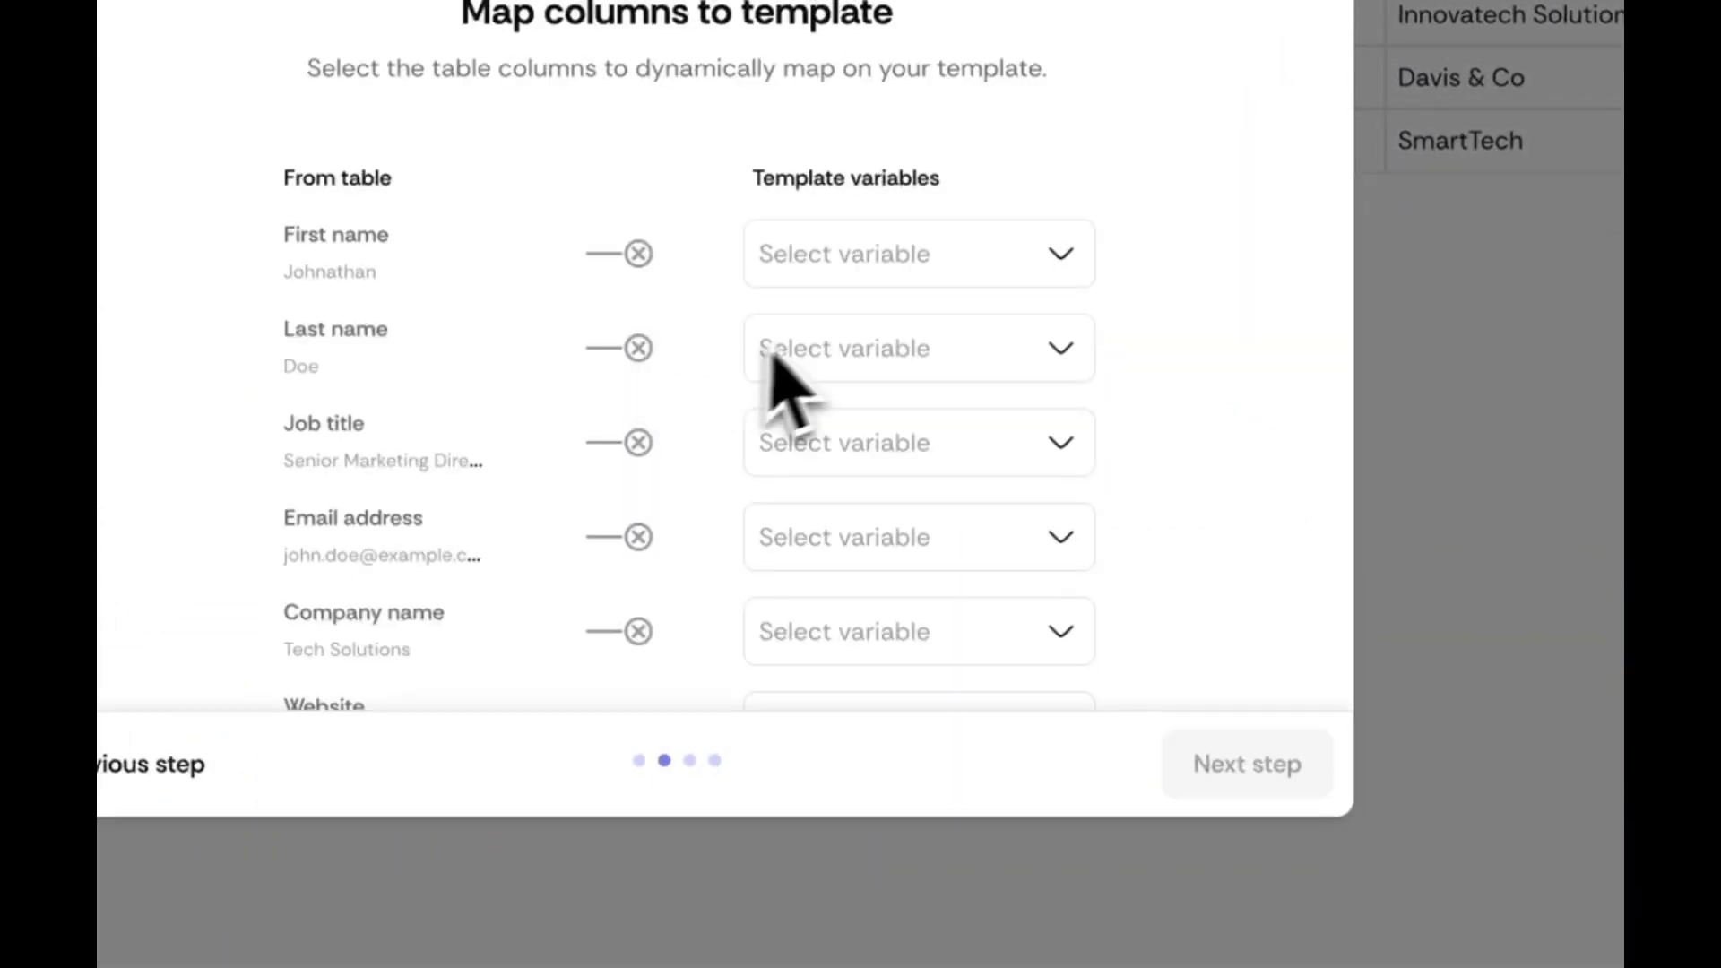
pyautogui.scroll(-3)
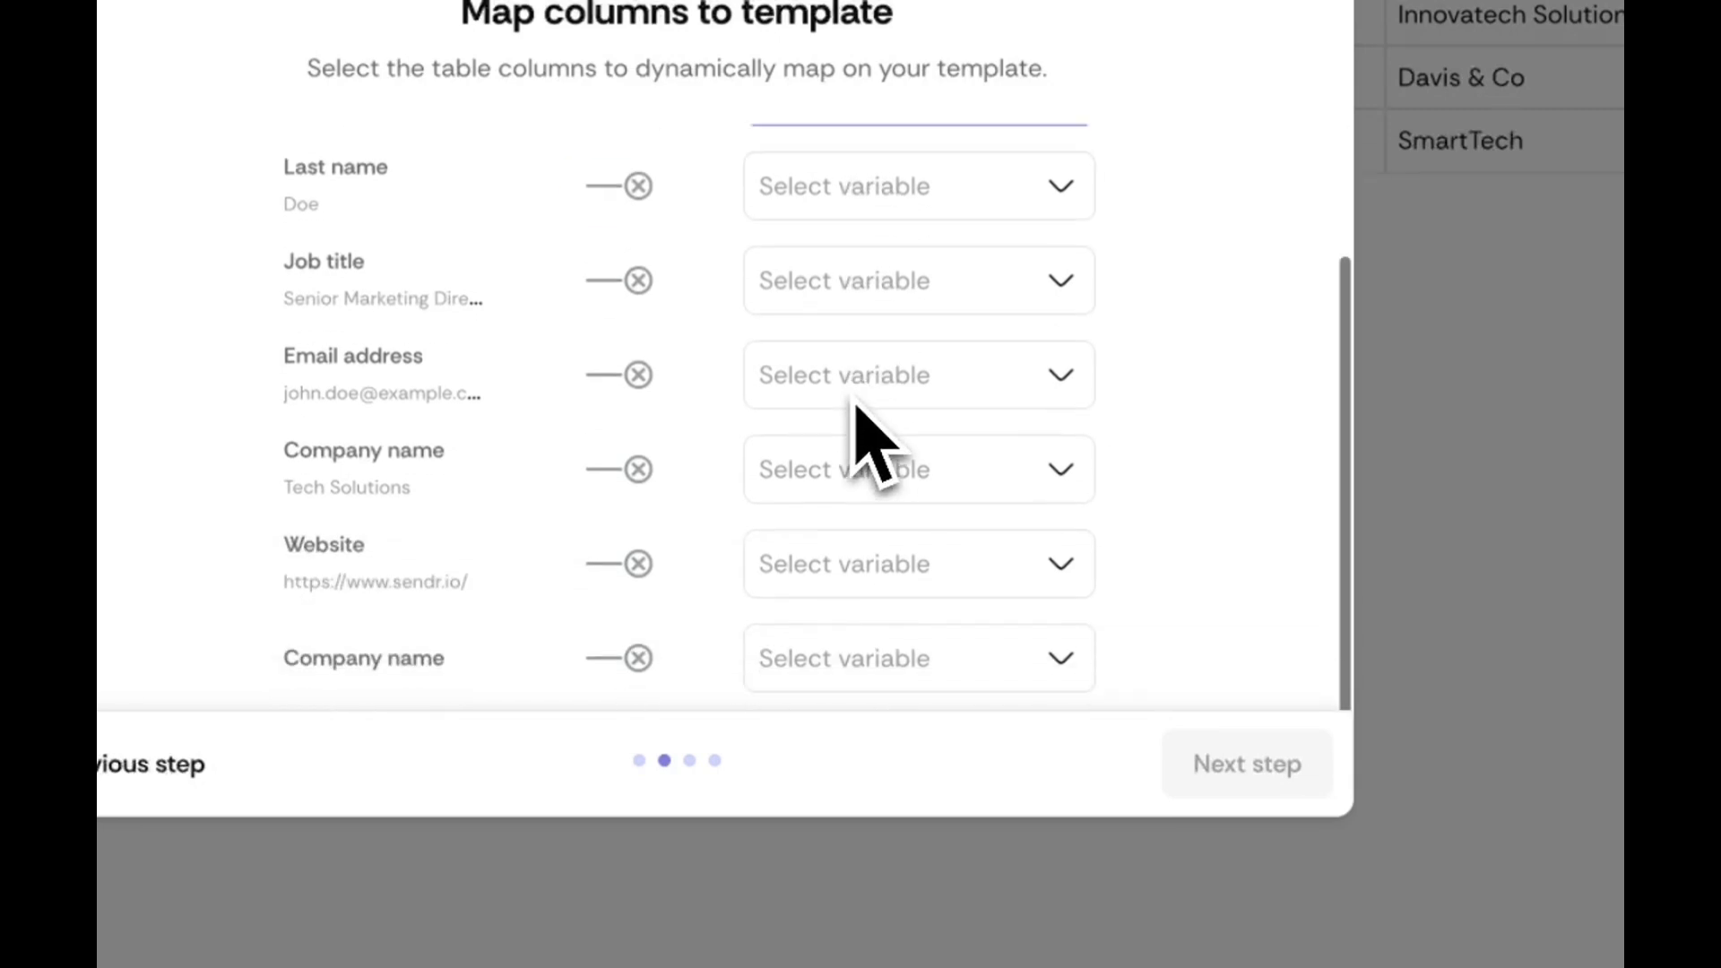
pyautogui.click(917, 468)
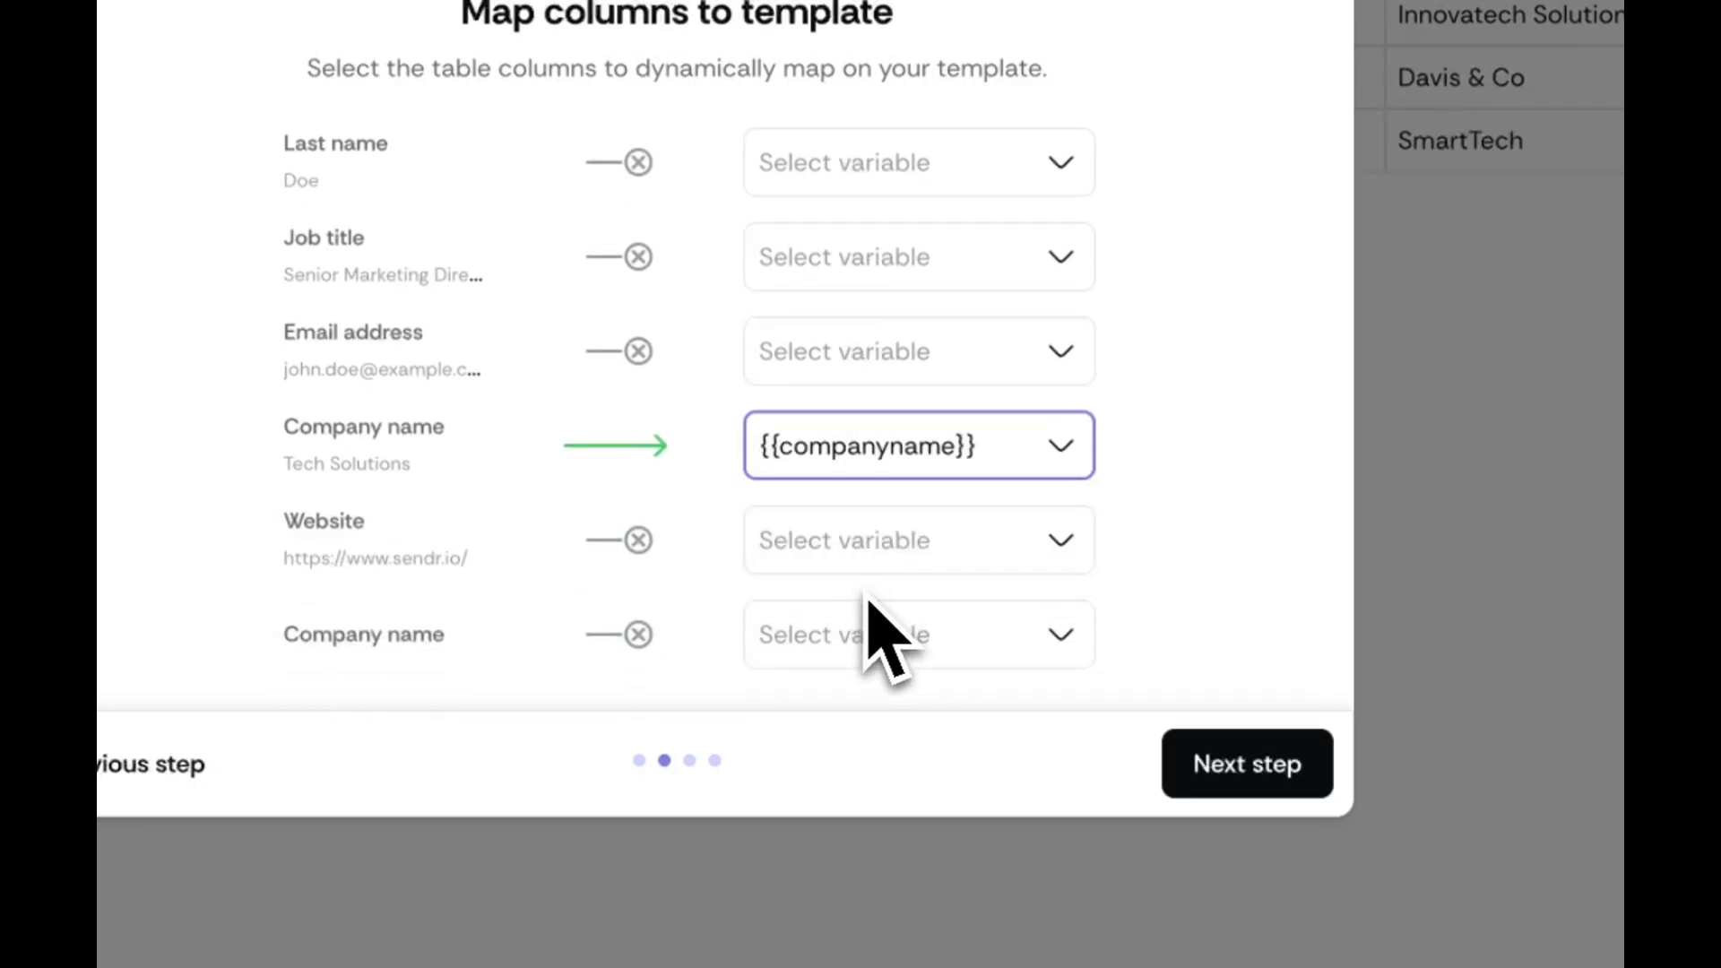
pyautogui.click(1246, 763)
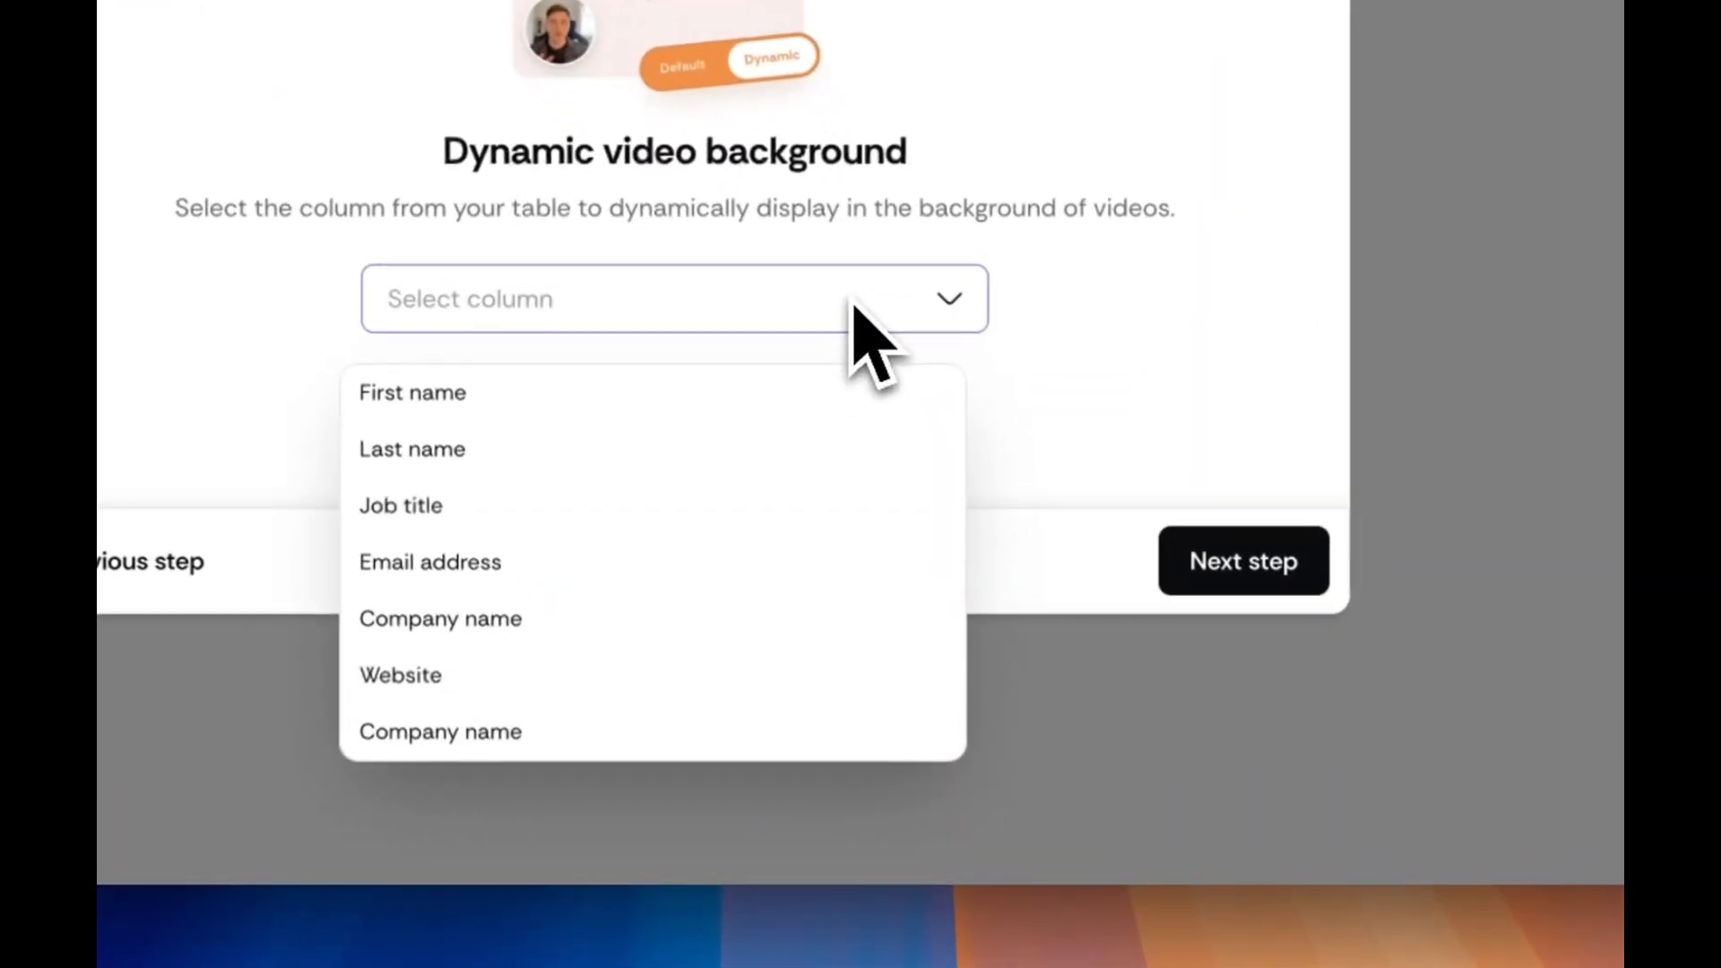
# Pick the video background column, add Dynamic GIFs, and run all rows
pyautogui.click(400, 675)
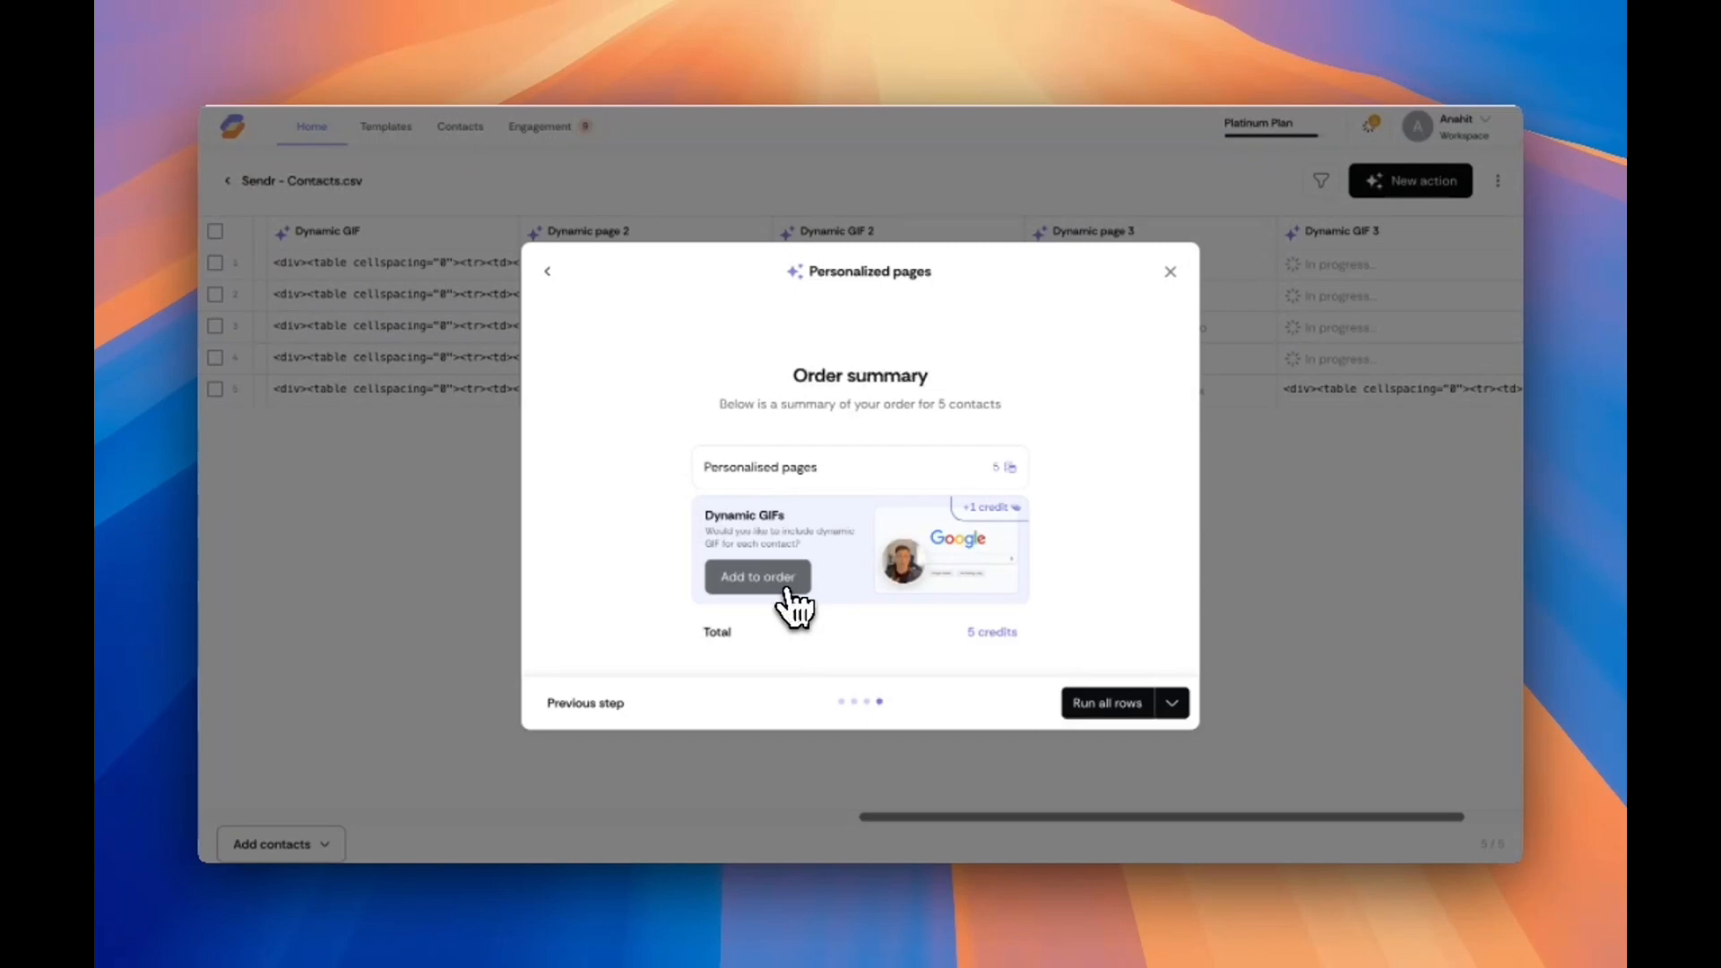
pyautogui.click(755, 577)
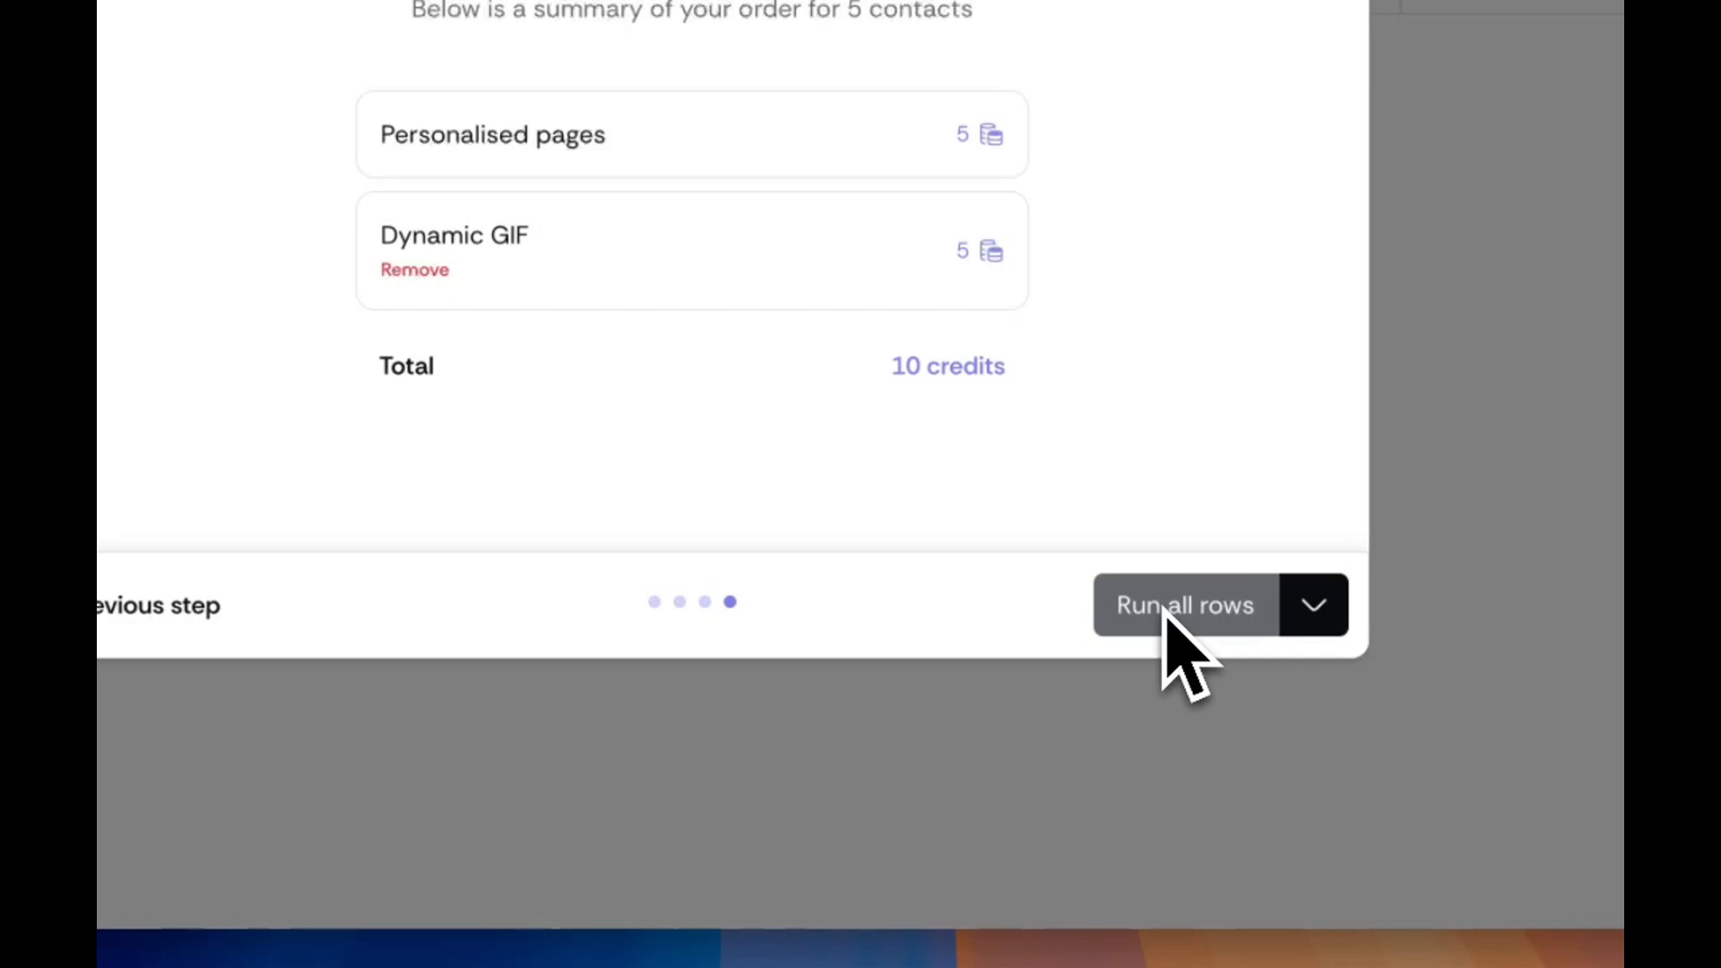
pyautogui.click(1184, 605)
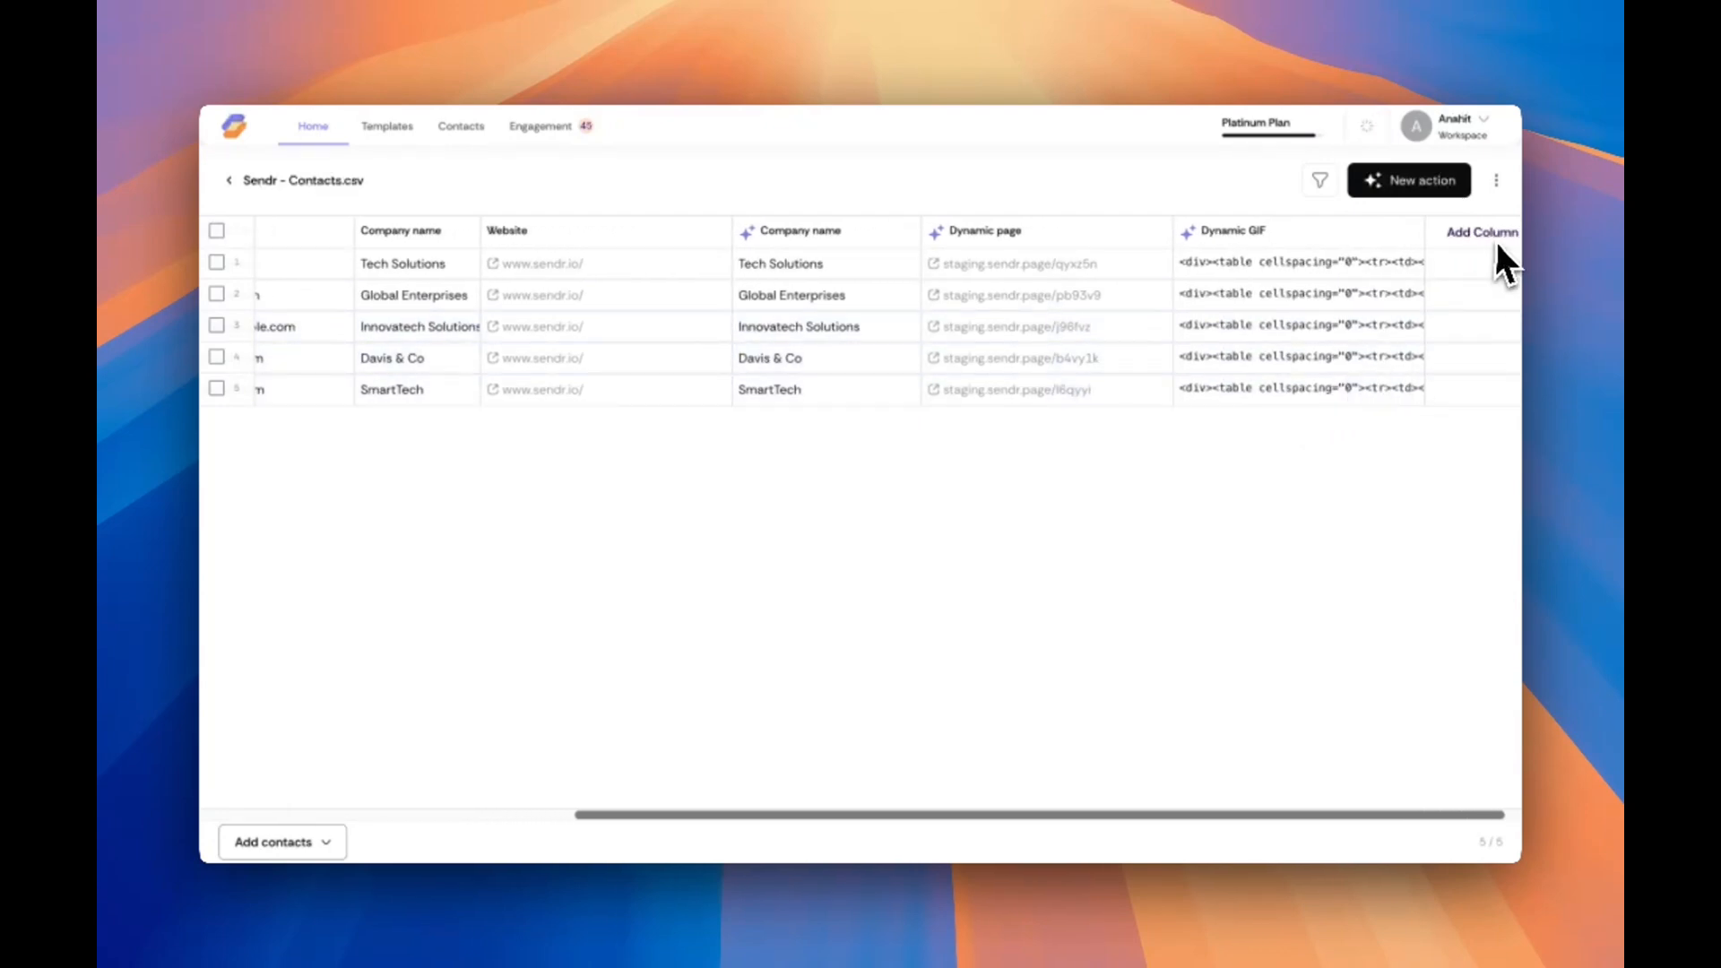
pyautogui.click(1495, 180)
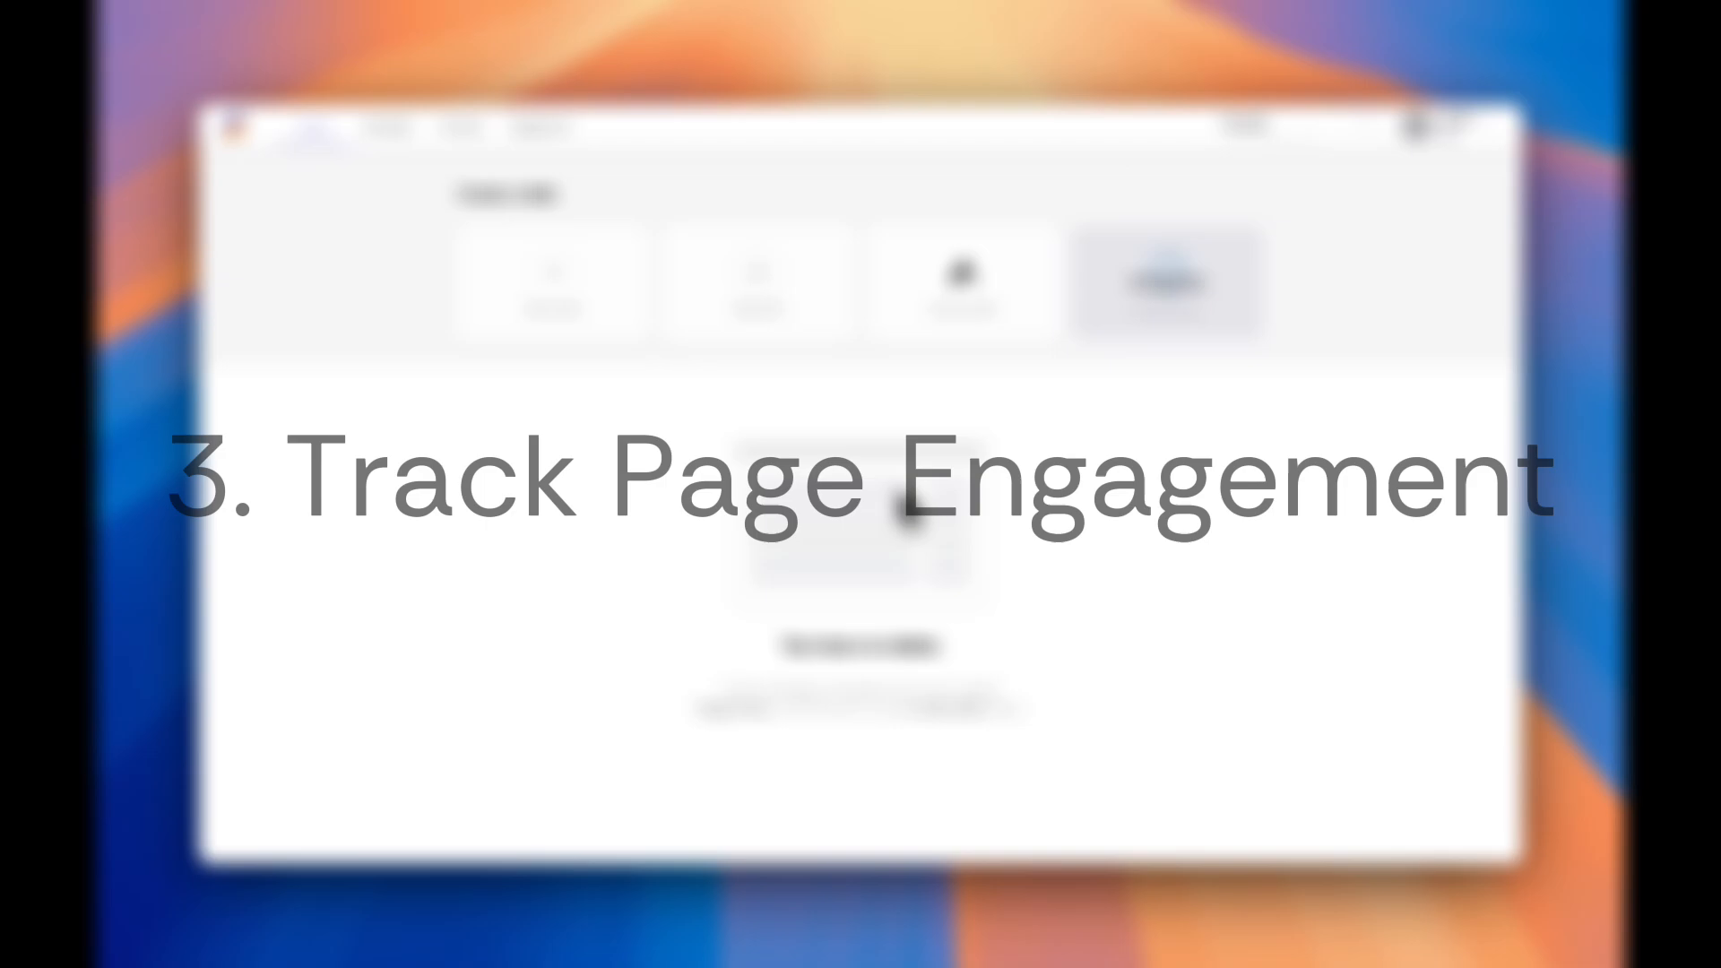
# Show the Engagement list and open Johnathan Doe's contact details from his page visit
pyautogui.click(832, 148)
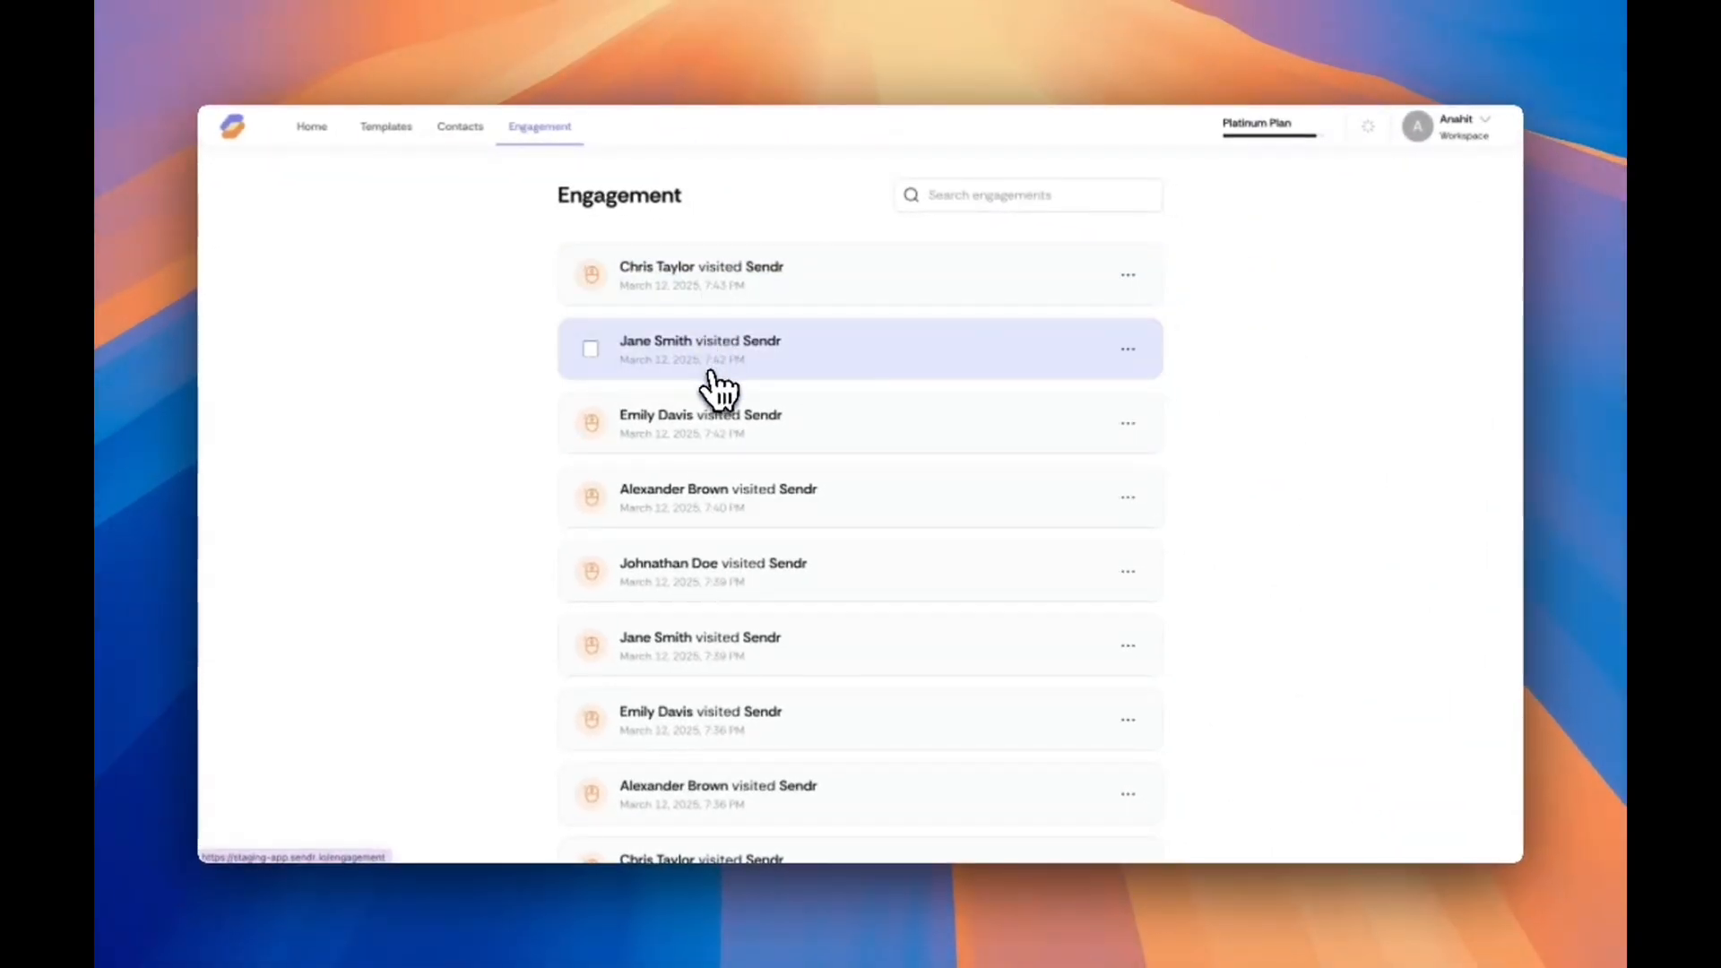
pyautogui.click(714, 572)
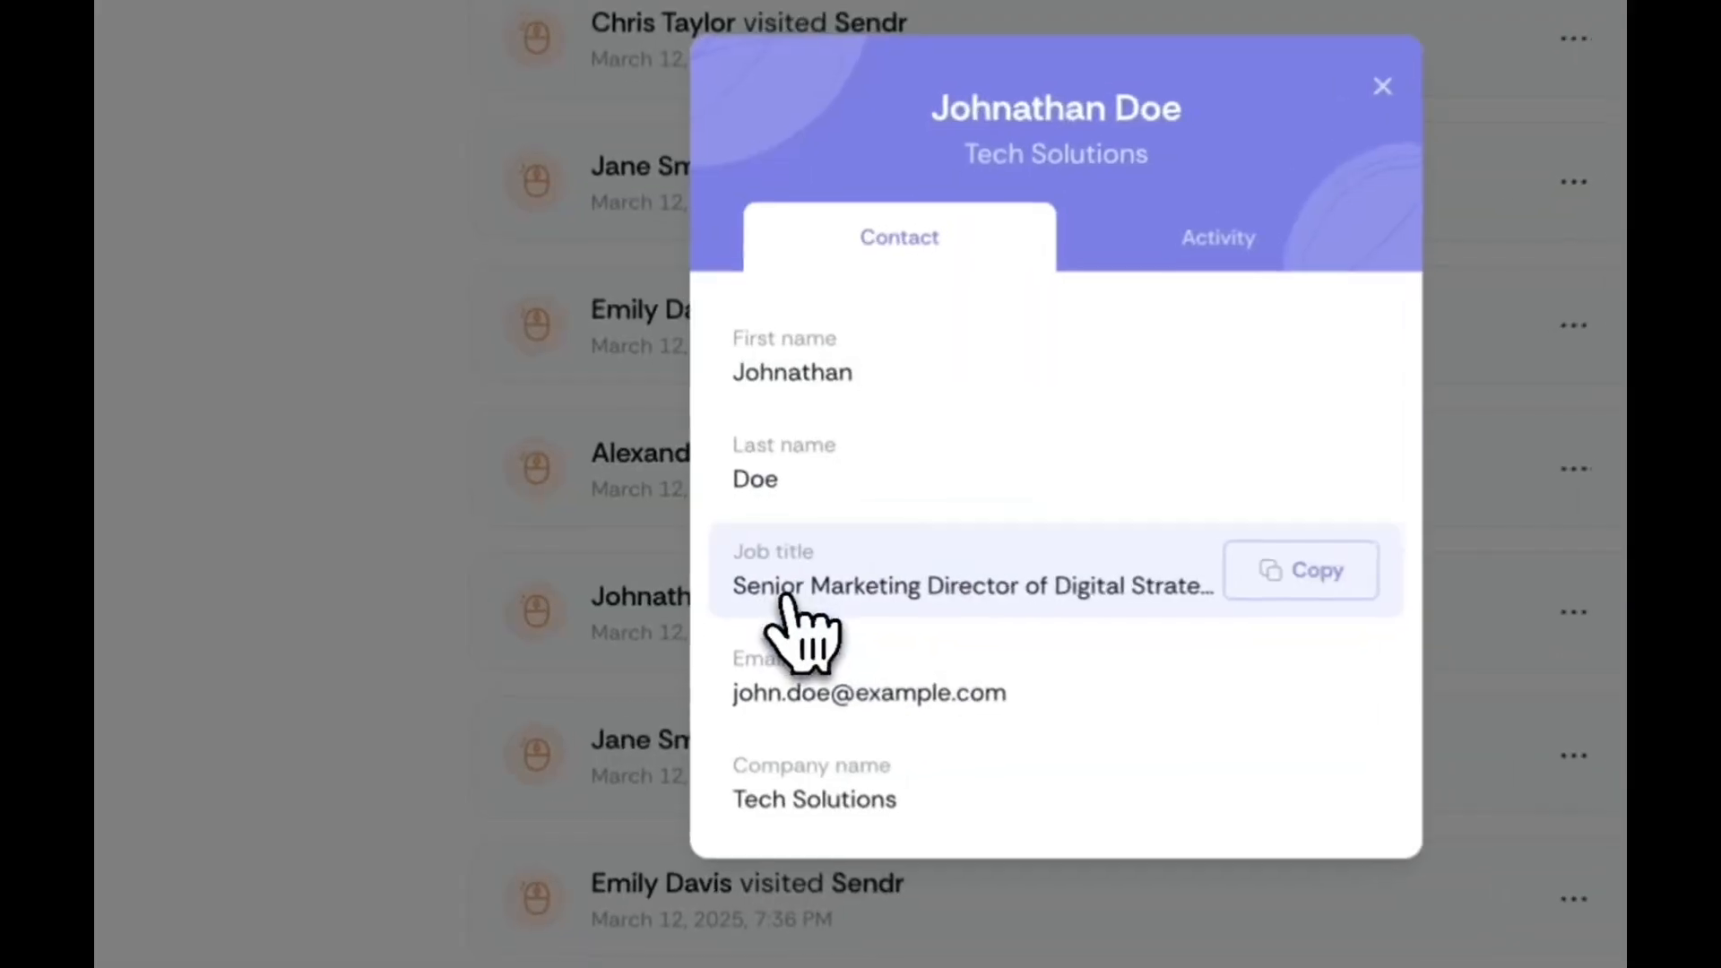